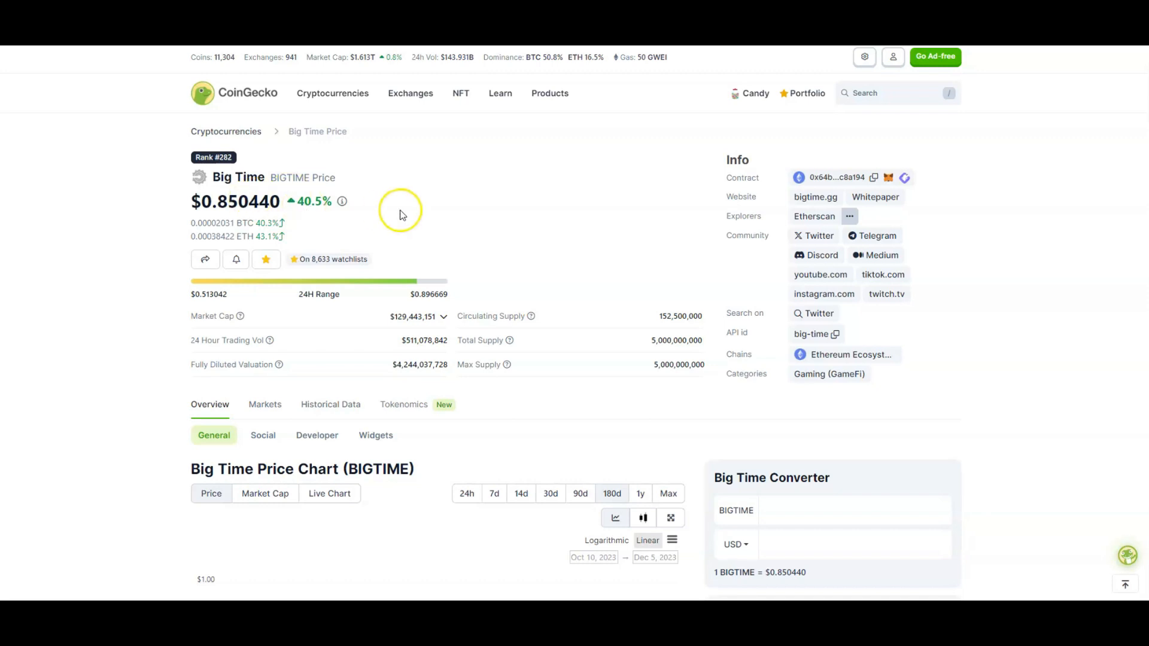
pyautogui.moveTo(338, 353)
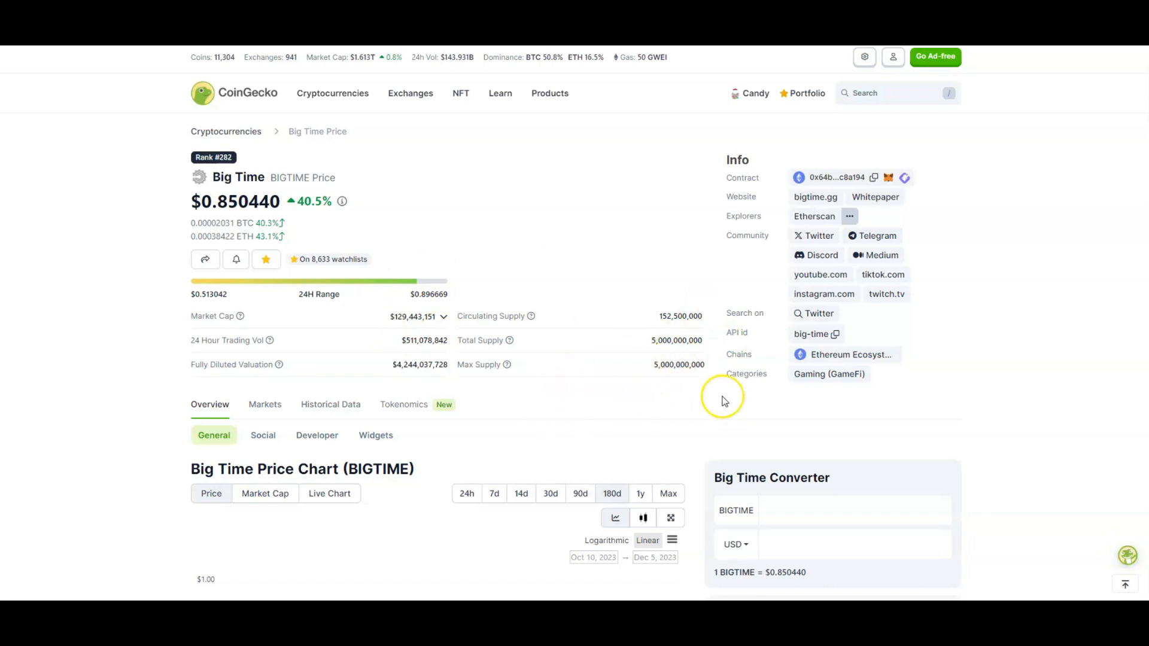
pyautogui.moveTo(385, 372)
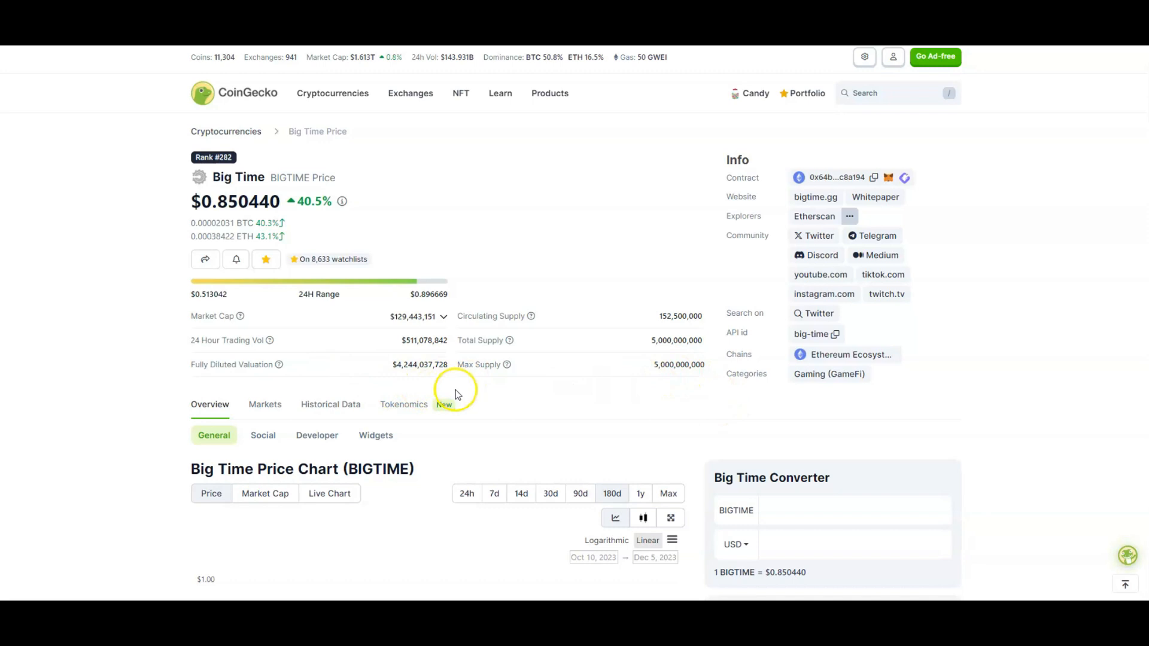
pyautogui.moveTo(553, 403)
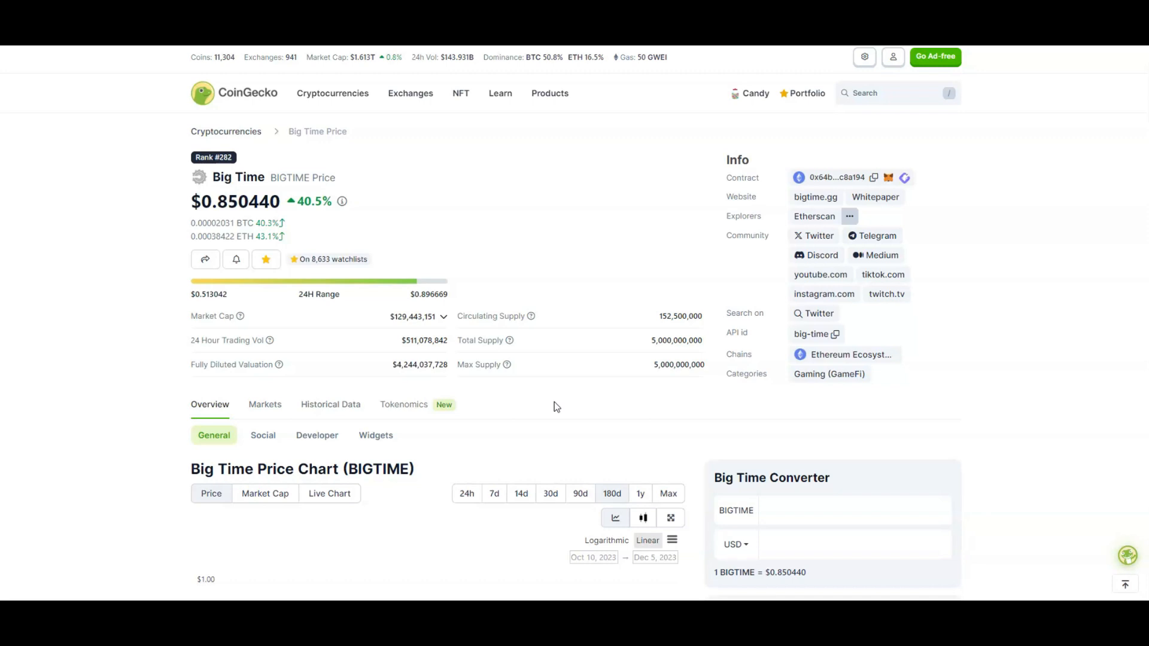
pyautogui.moveTo(531, 402)
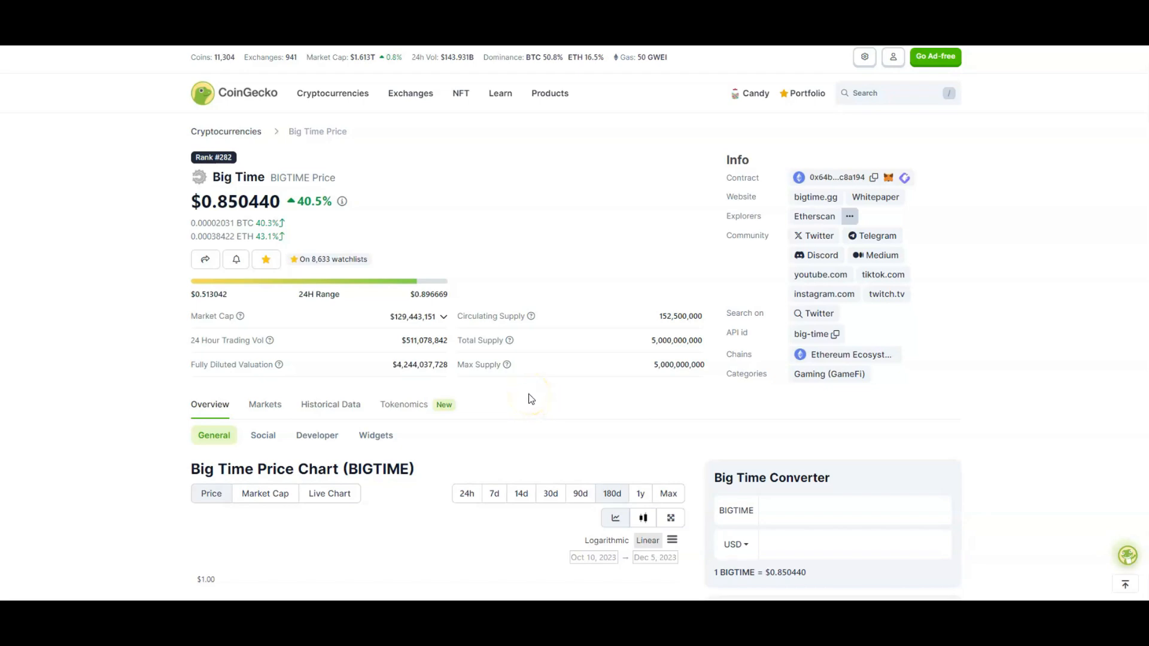
# Scroll to the Big Time 180-day chart showing the surge from about $0.20 to over $0.80
pyautogui.scroll(-3)
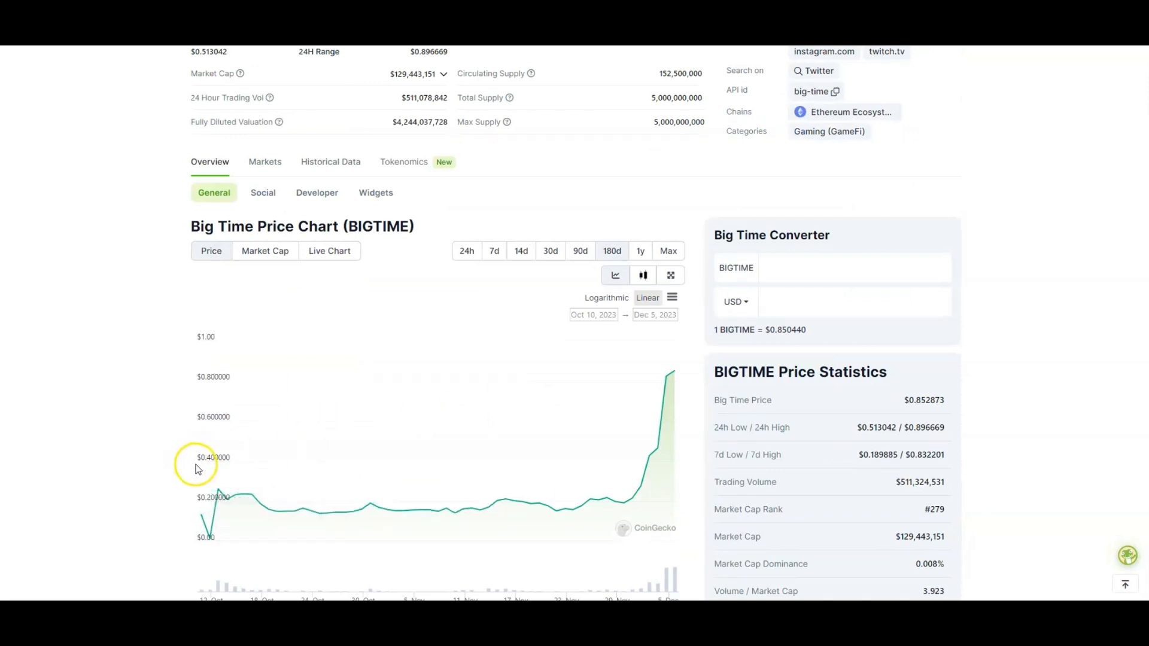
pyautogui.moveTo(209, 489)
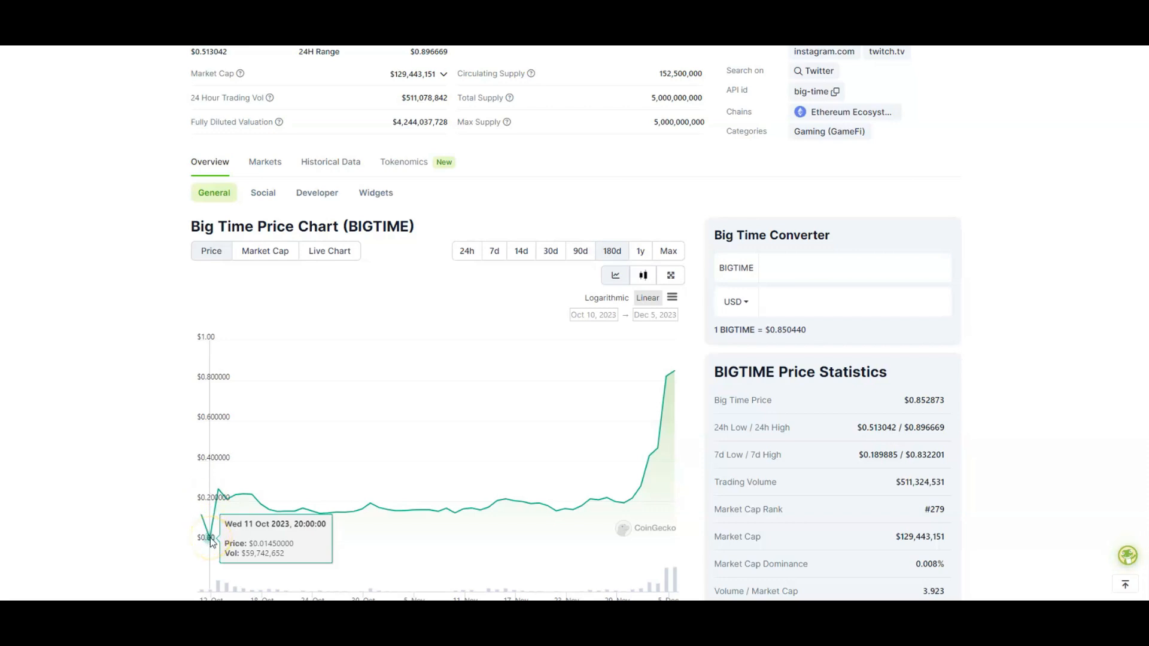
pyautogui.moveTo(219, 513)
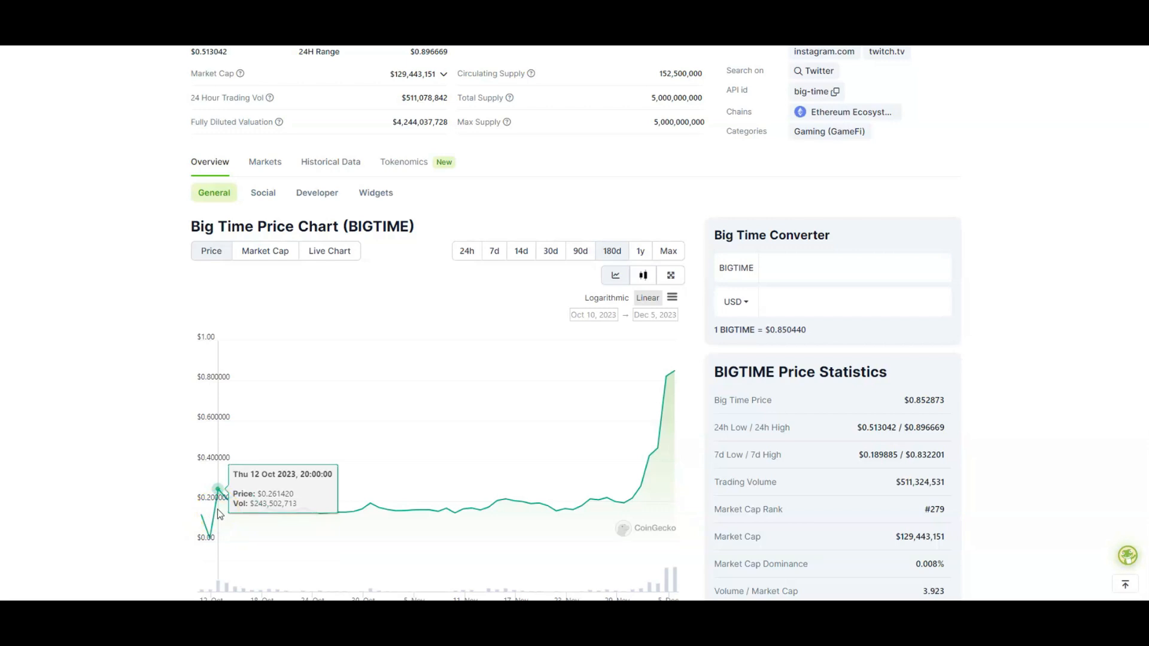
pyautogui.moveTo(370, 506)
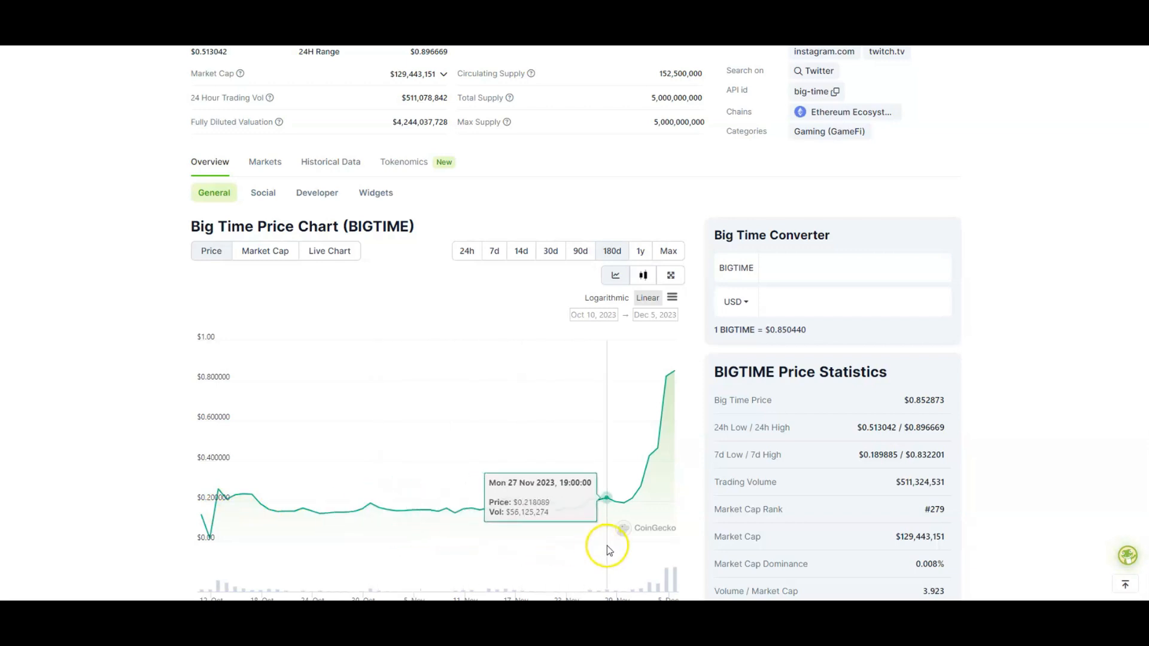
pyautogui.moveTo(624, 551)
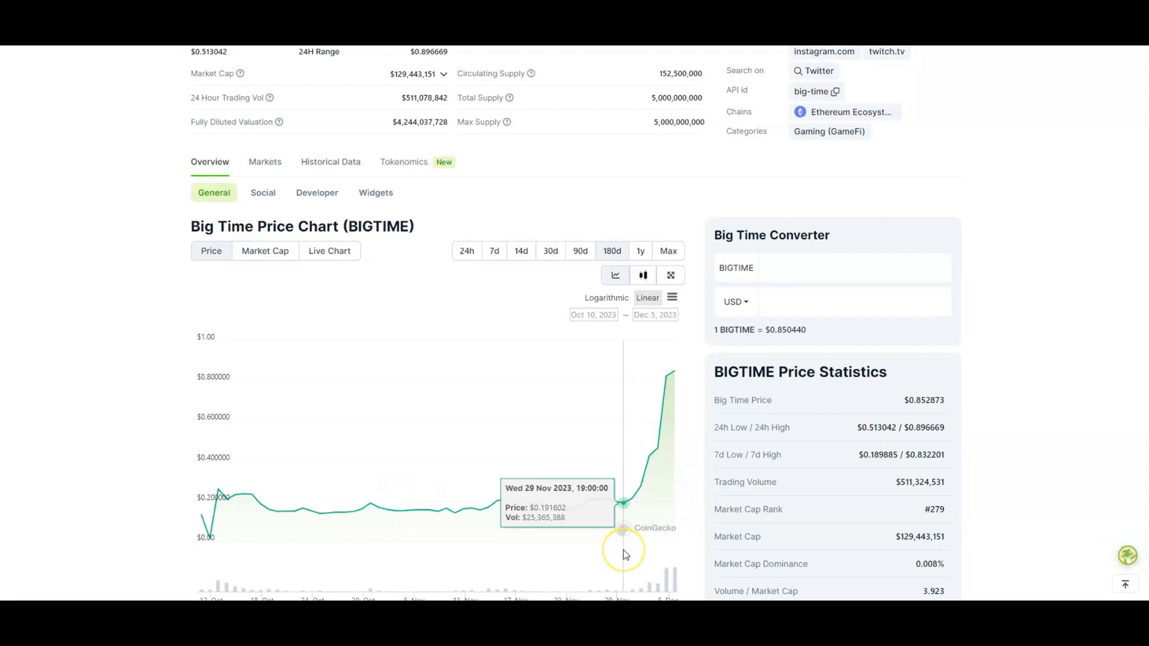
pyautogui.moveTo(693, 429)
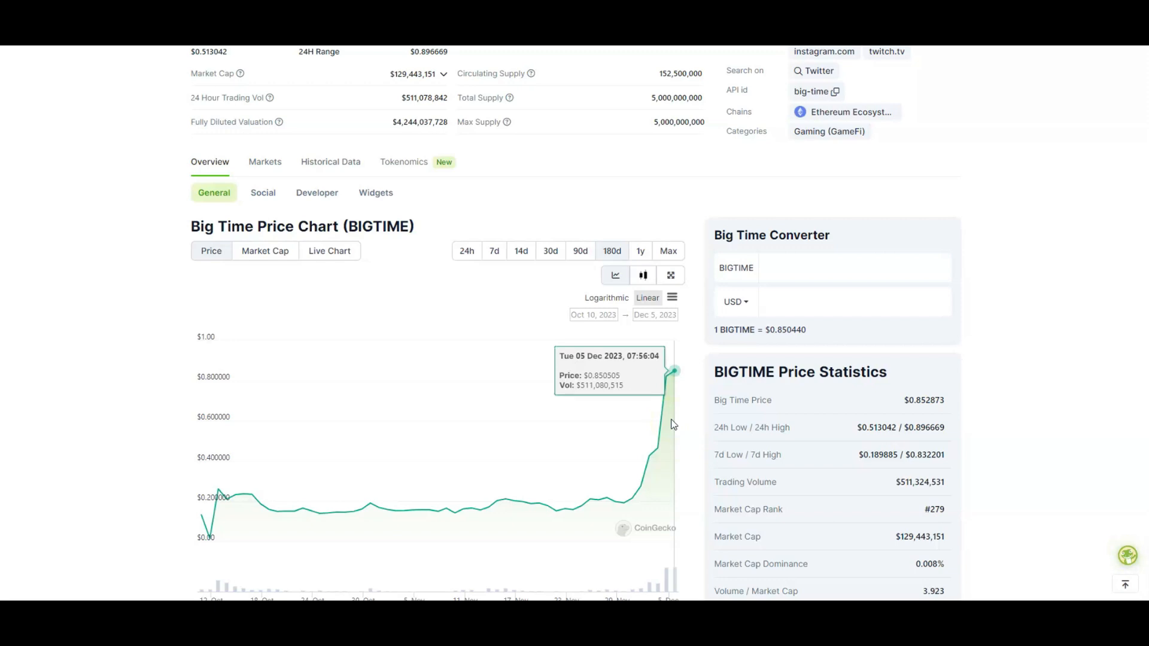
pyautogui.moveTo(578, 411)
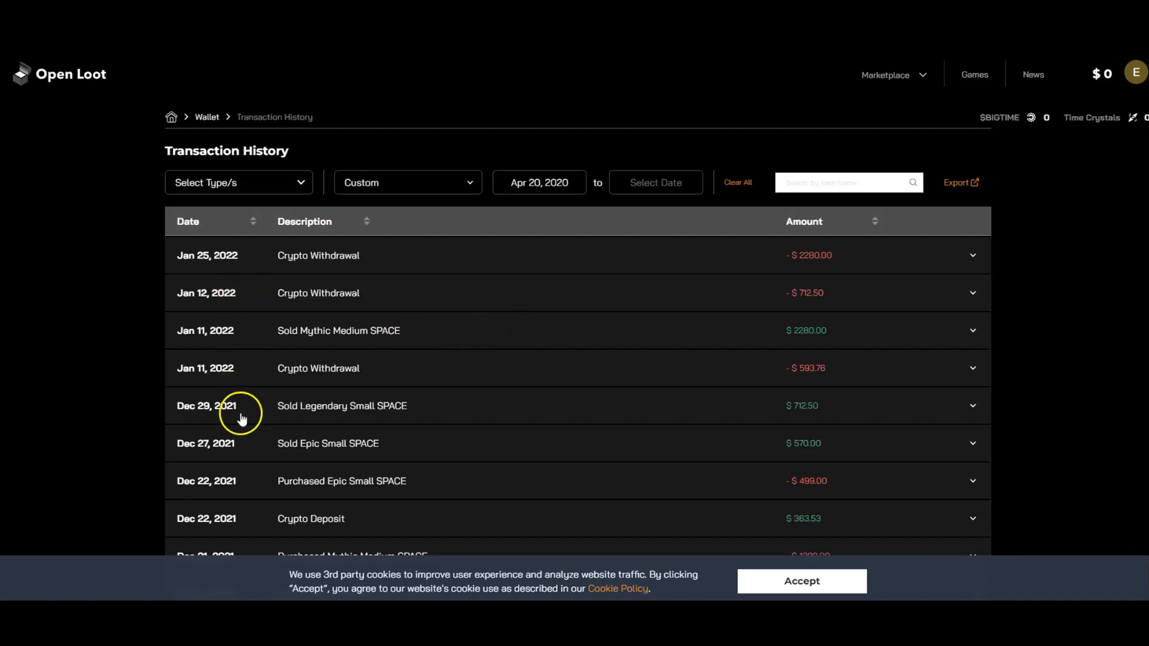
# Scroll the wallet Transaction History down to the December 2021 SPACE purchases and deposits
pyautogui.scroll(-3)
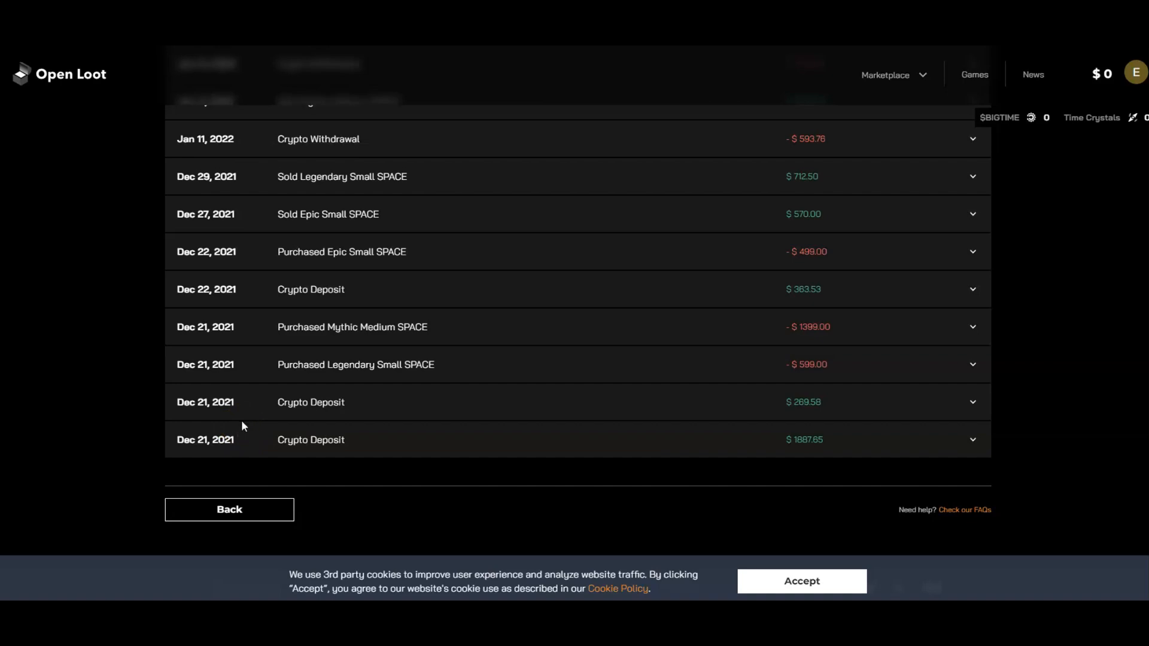
pyautogui.moveTo(229, 424)
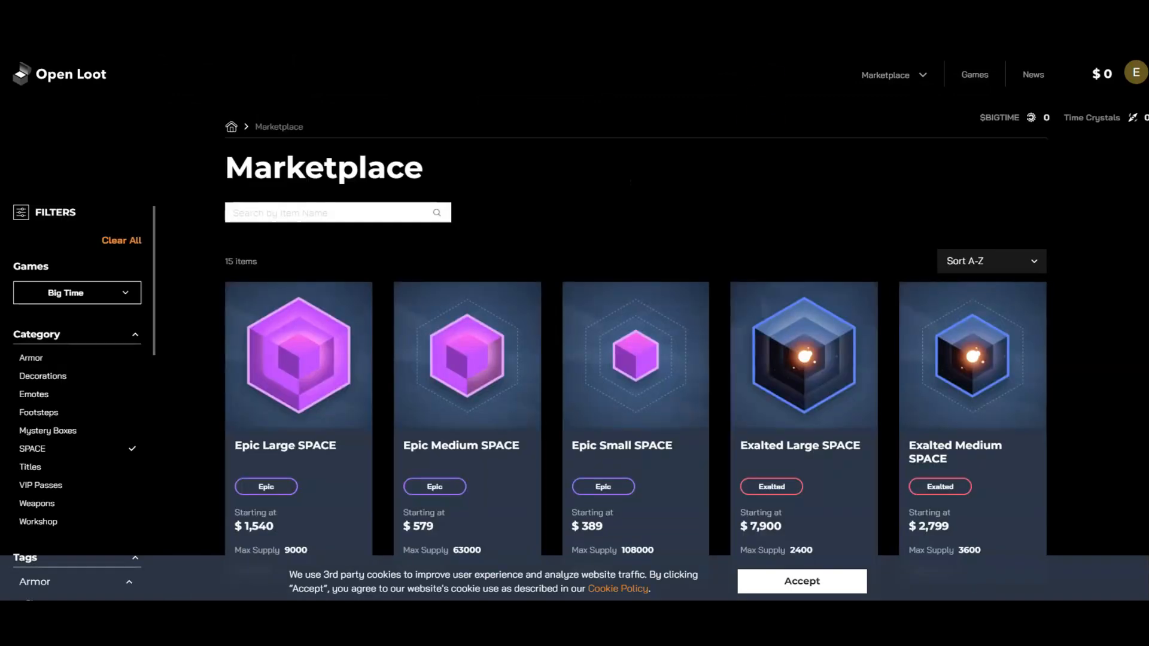
# Scroll the Big Time SPACE marketplace cards from Epic Large SPACE down to Rare Small SPACE
pyautogui.scroll(-3)
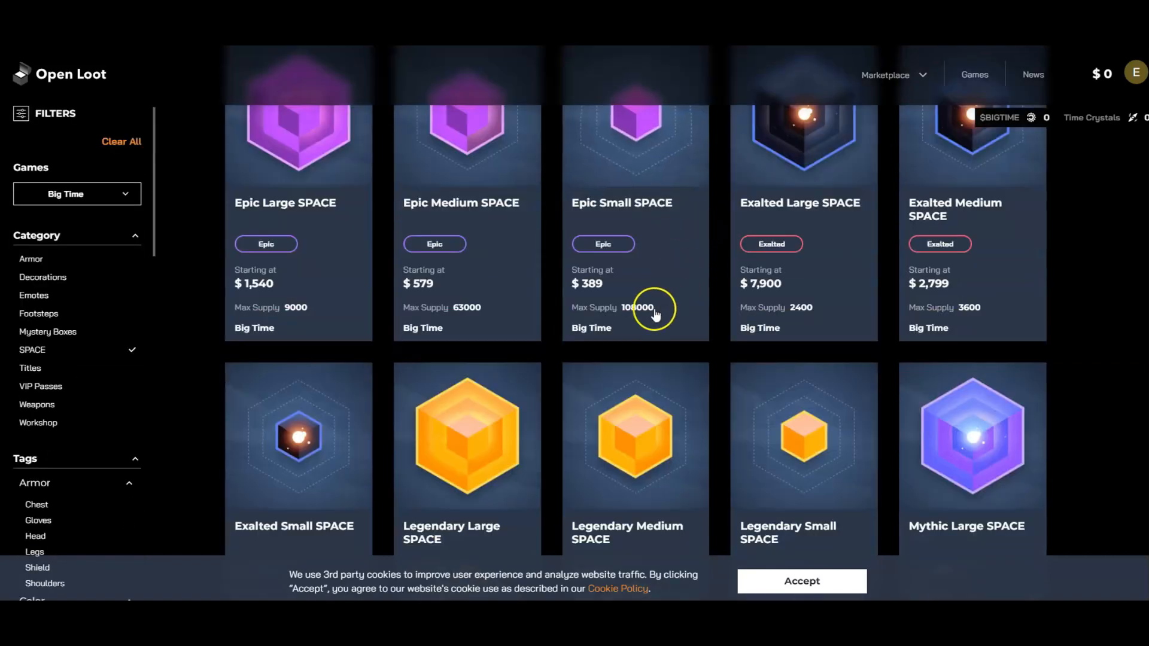
pyautogui.scroll(-3)
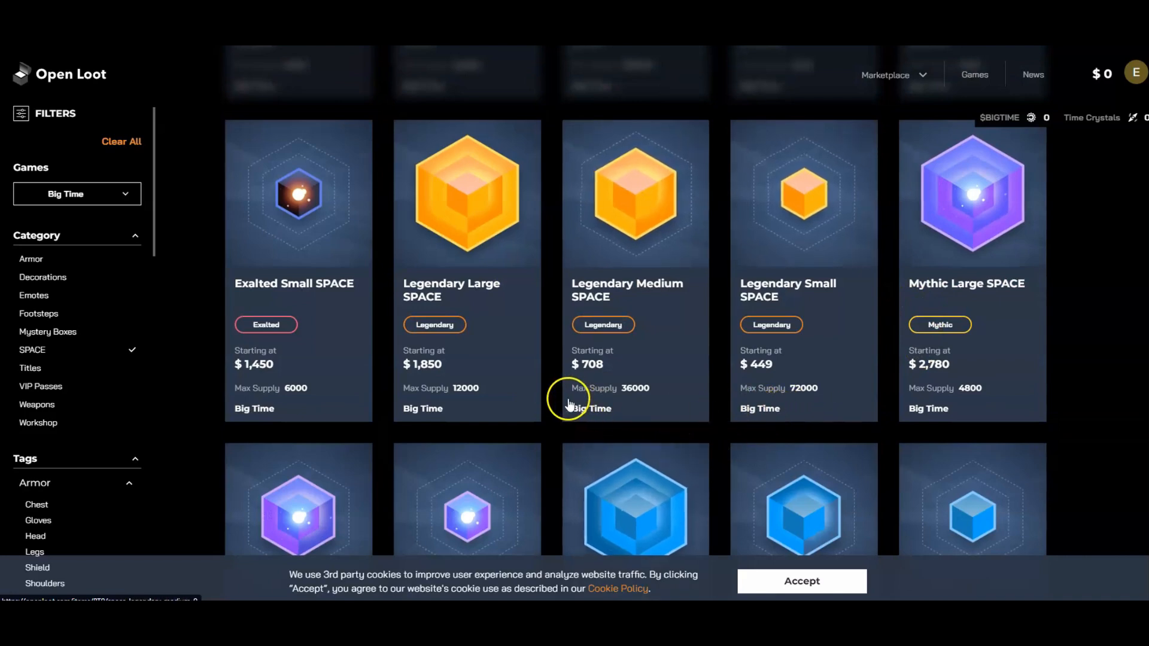
pyautogui.scroll(-3)
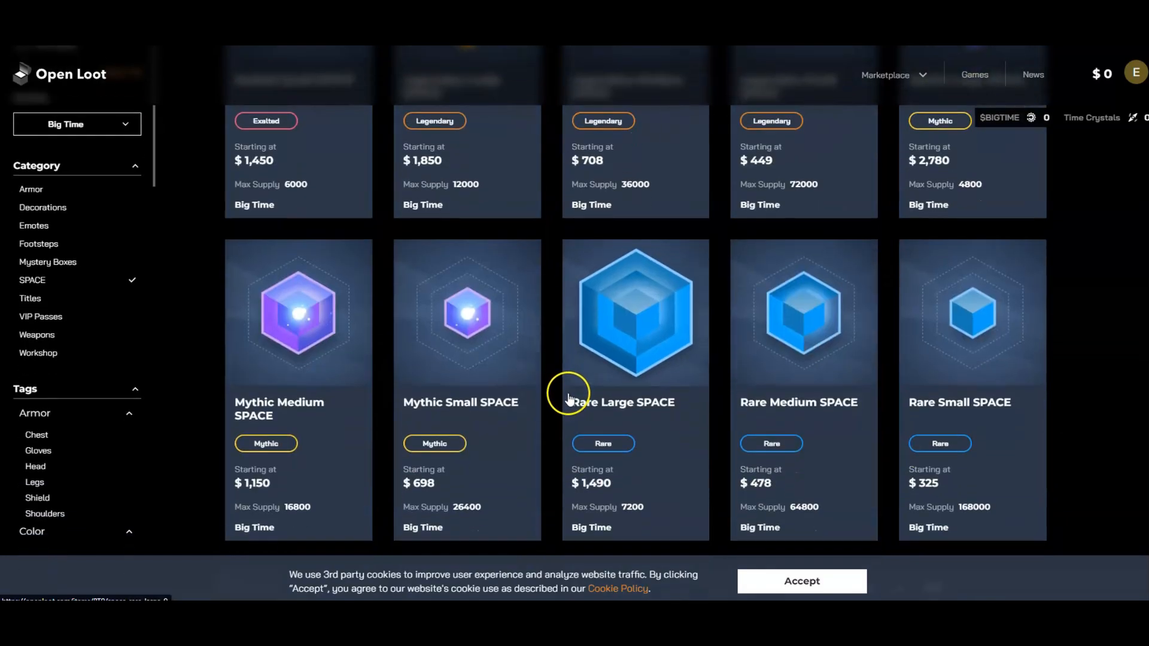
pyautogui.moveTo(529, 360)
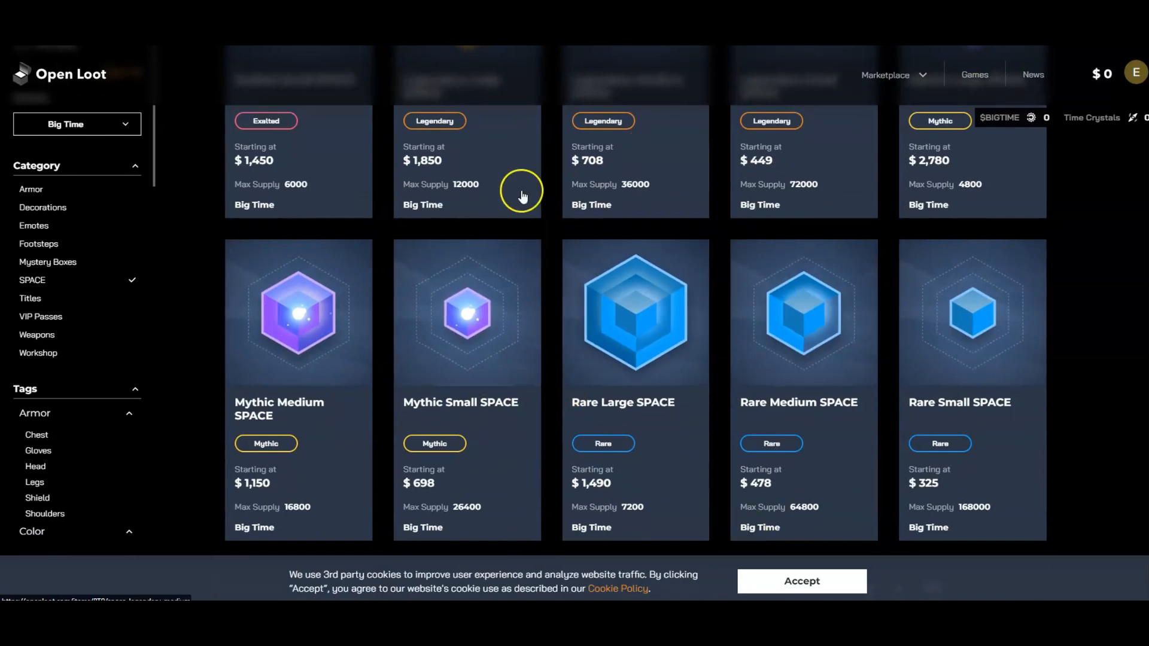
pyautogui.moveTo(534, 206)
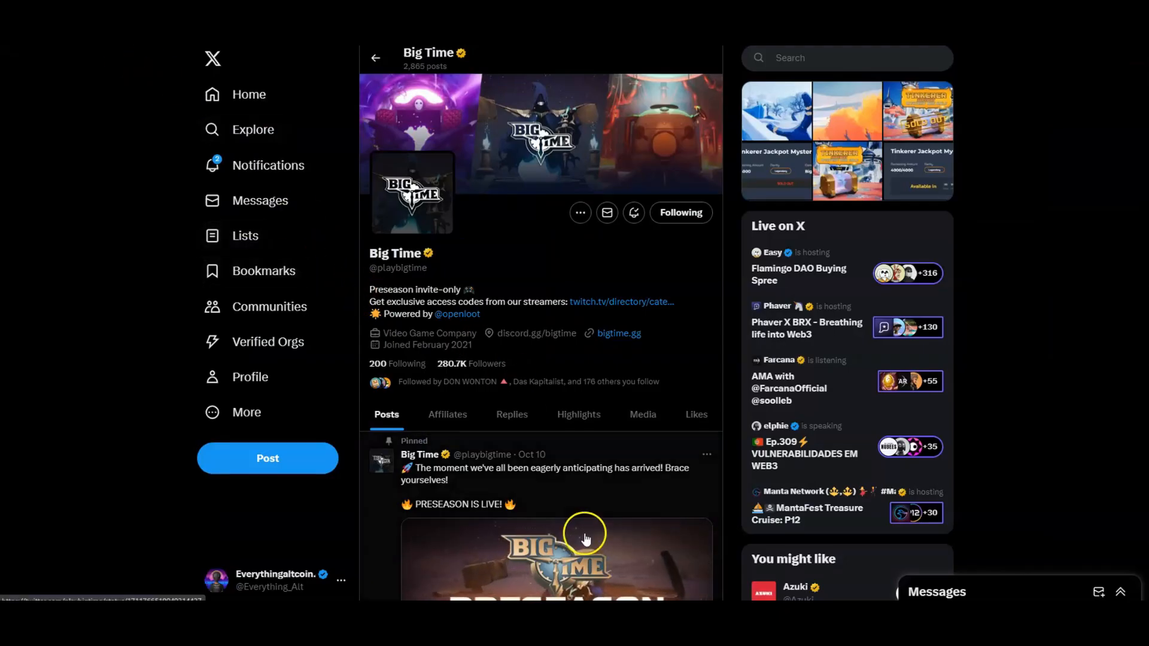
# Scroll the Big Time feed past Who to follow to the Tinkerer Jackpot Mystery Box posts
pyautogui.scroll(-3)
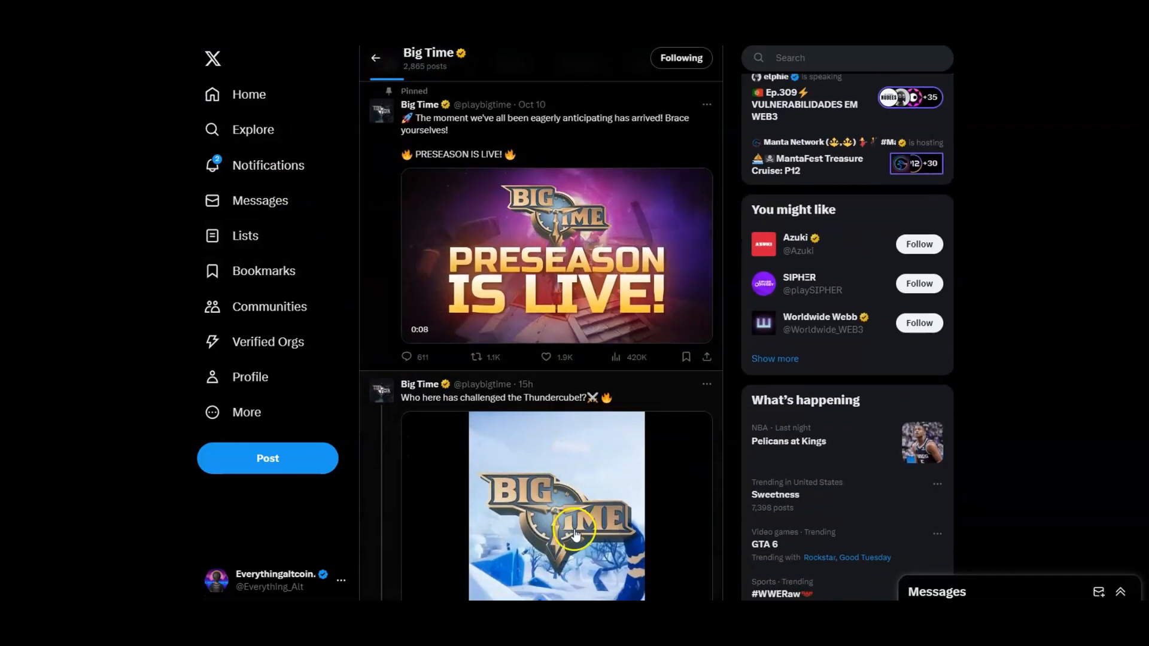
pyautogui.scroll(-3)
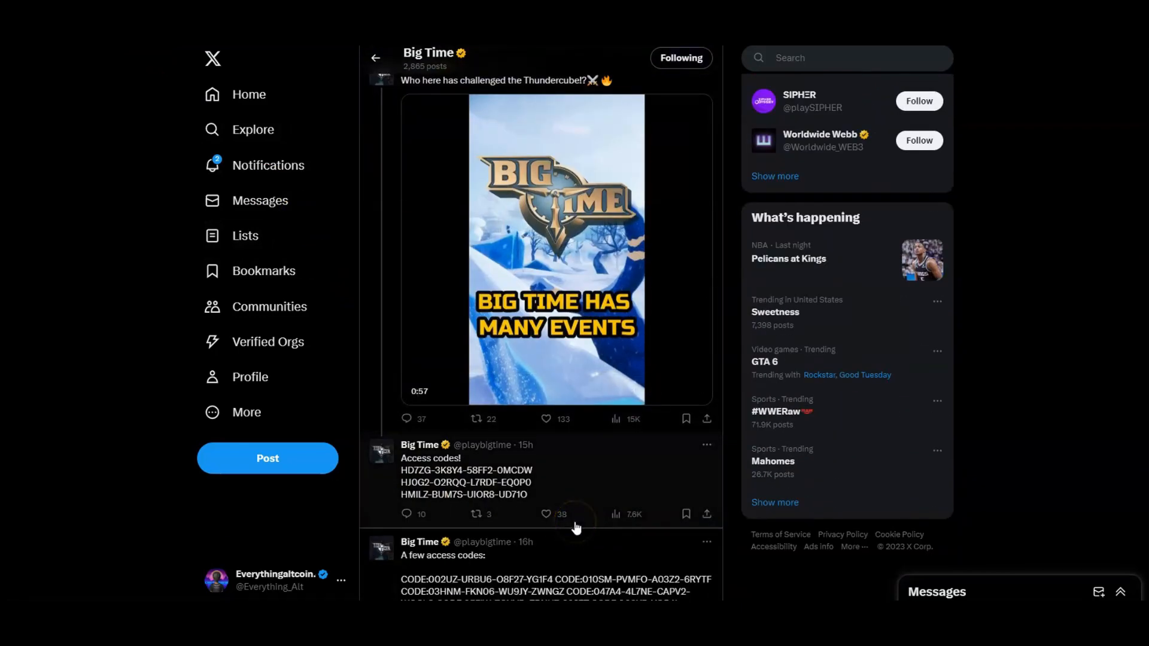
pyautogui.scroll(-3)
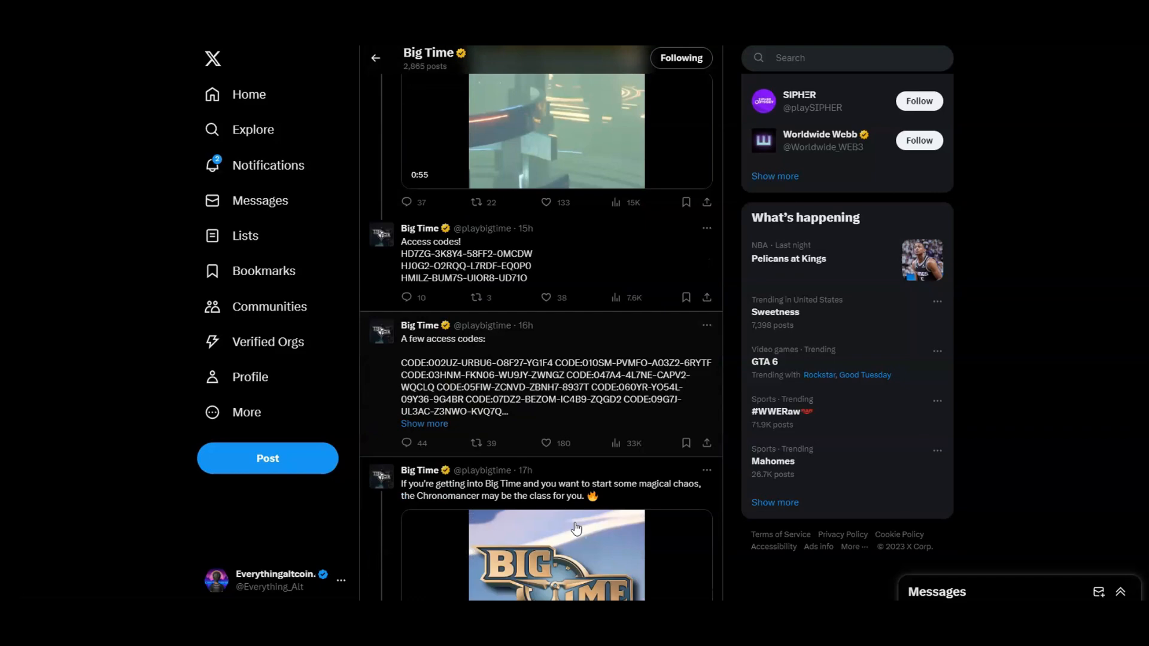
pyautogui.scroll(-3)
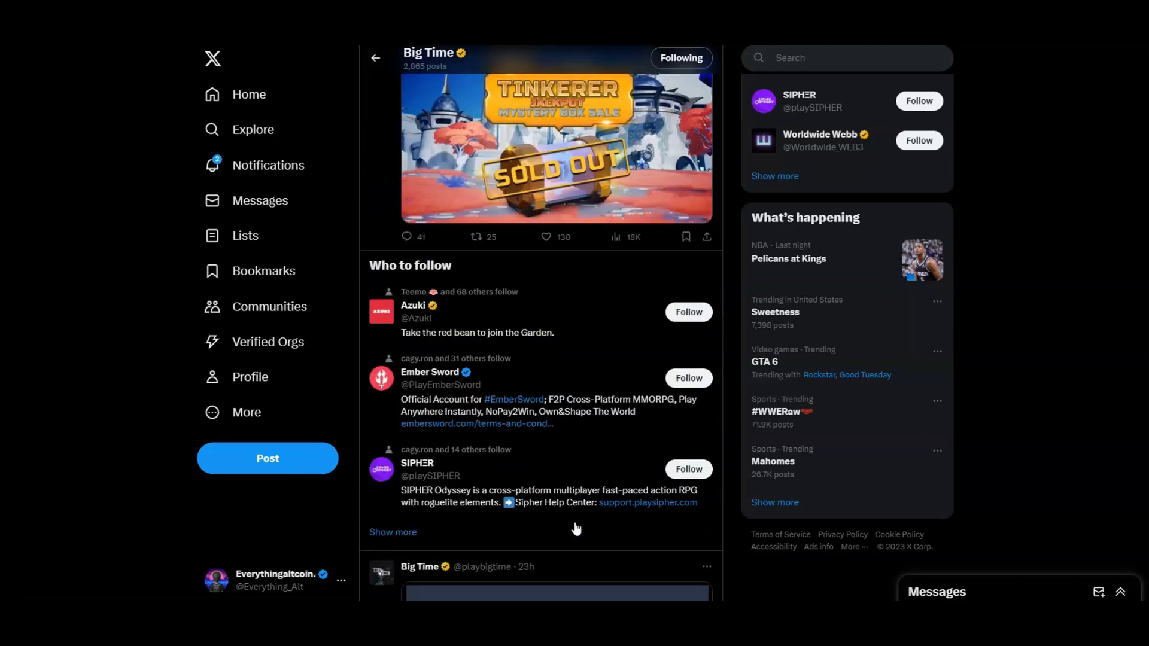
pyautogui.scroll(-3)
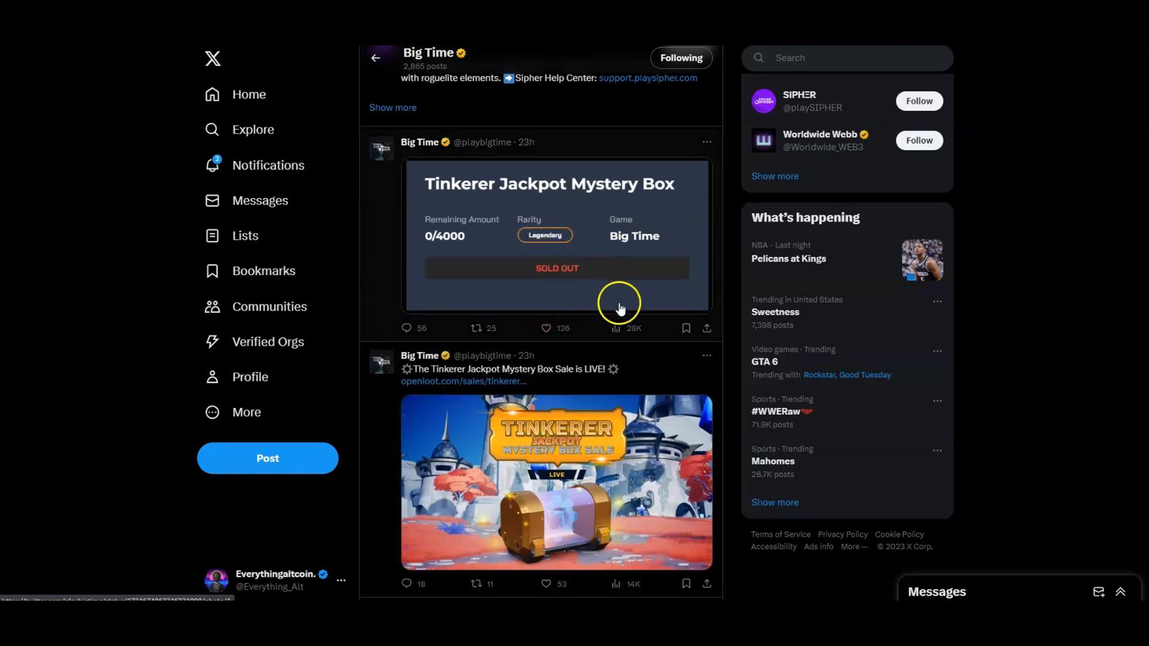
pyautogui.moveTo(592, 400)
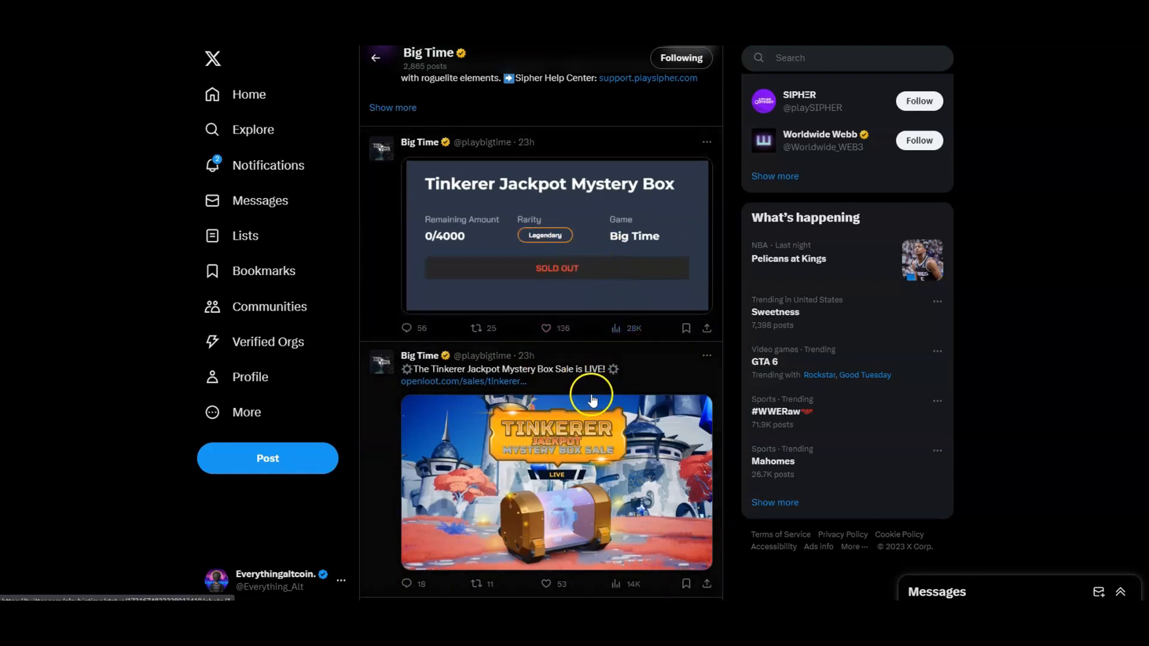
pyautogui.moveTo(601, 370)
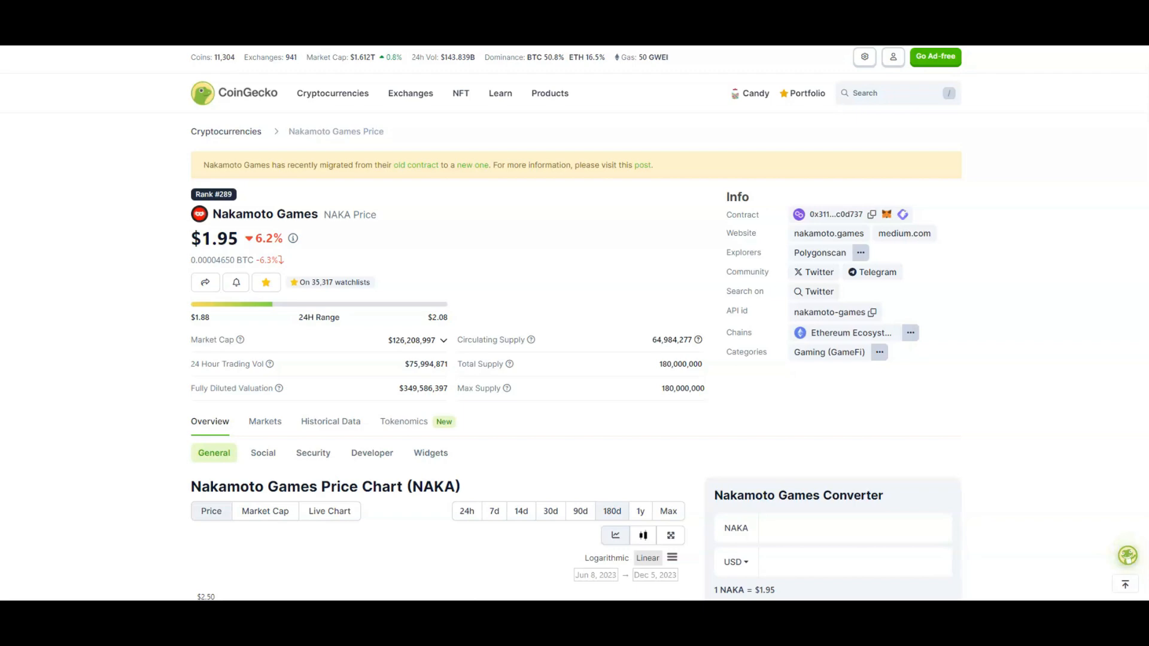
# Show the Nakamoto Games price chart over its entire Max history and review it
pyautogui.scroll(-3)
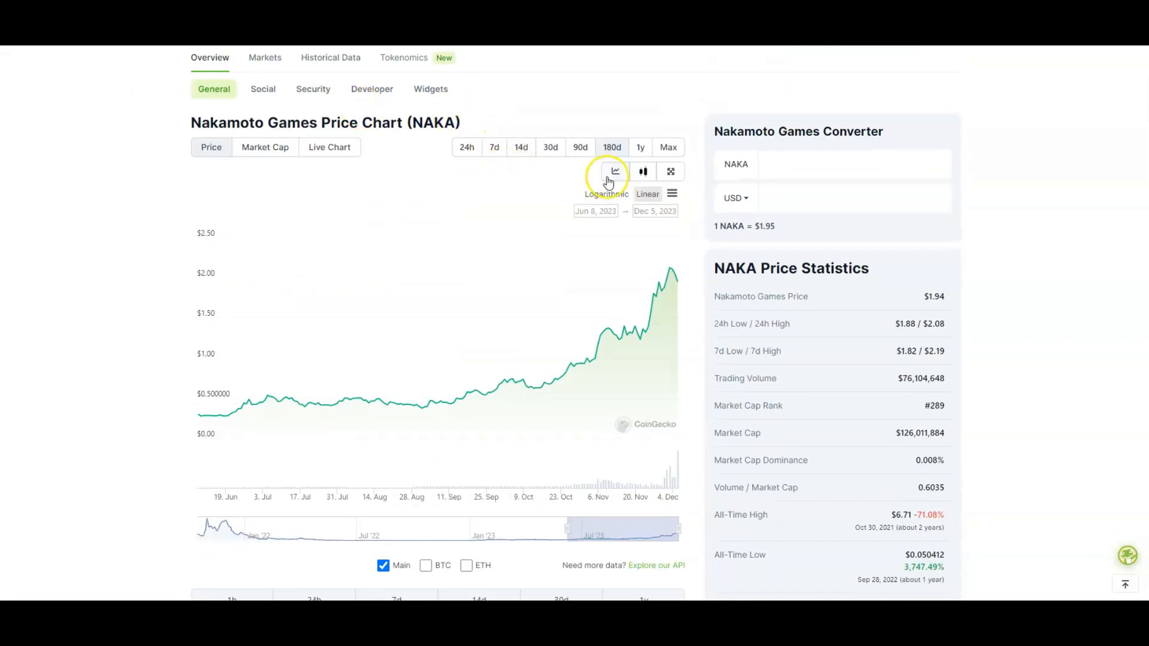
pyautogui.click(668, 147)
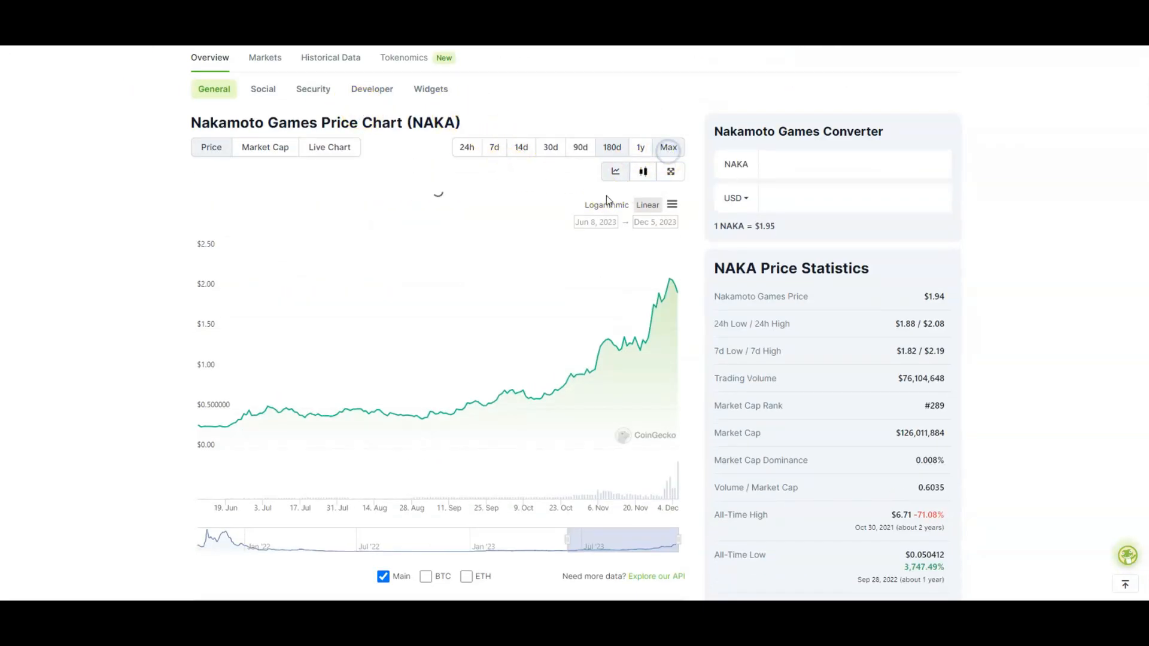
pyautogui.click(668, 148)
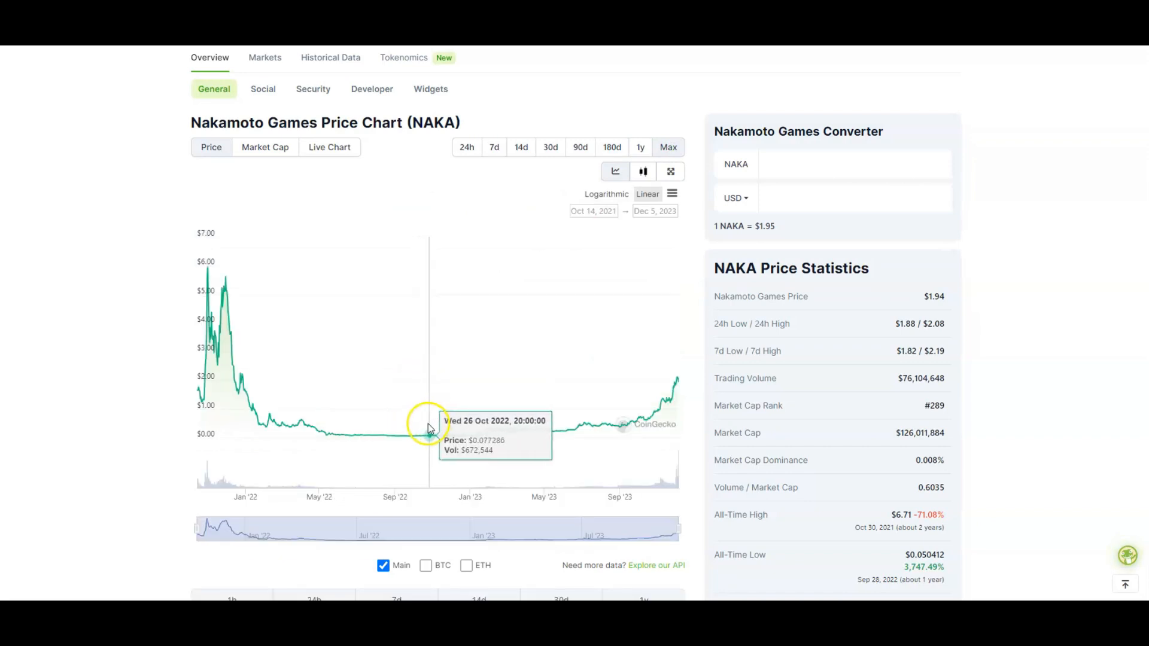
pyautogui.moveTo(381, 431)
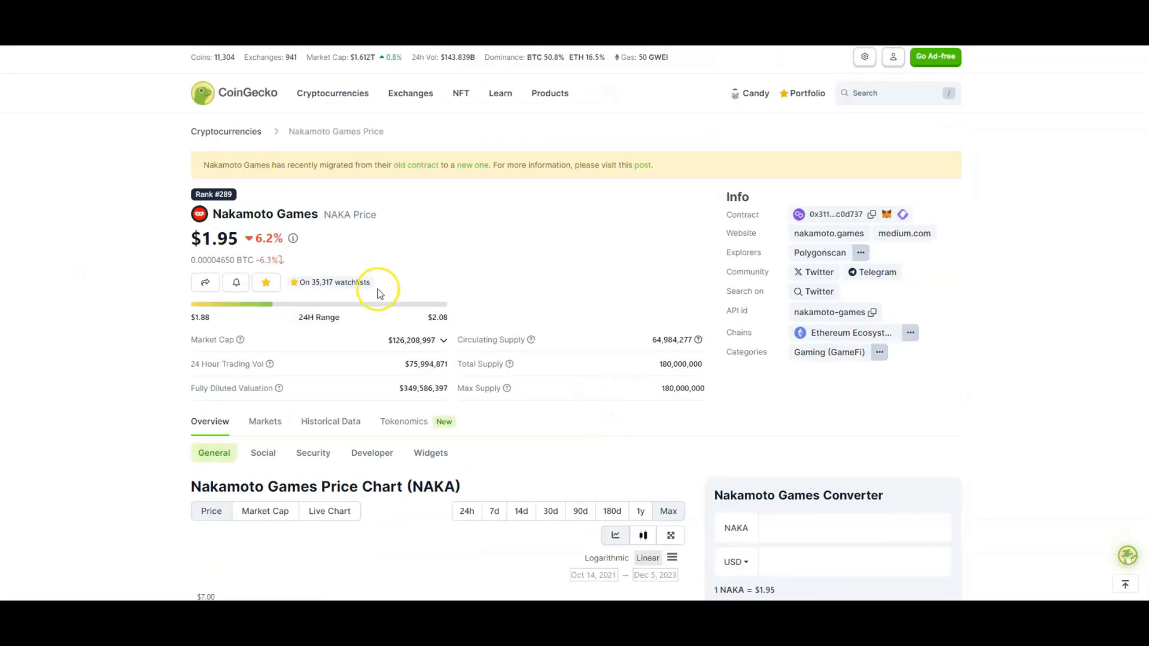
pyautogui.scroll(-3)
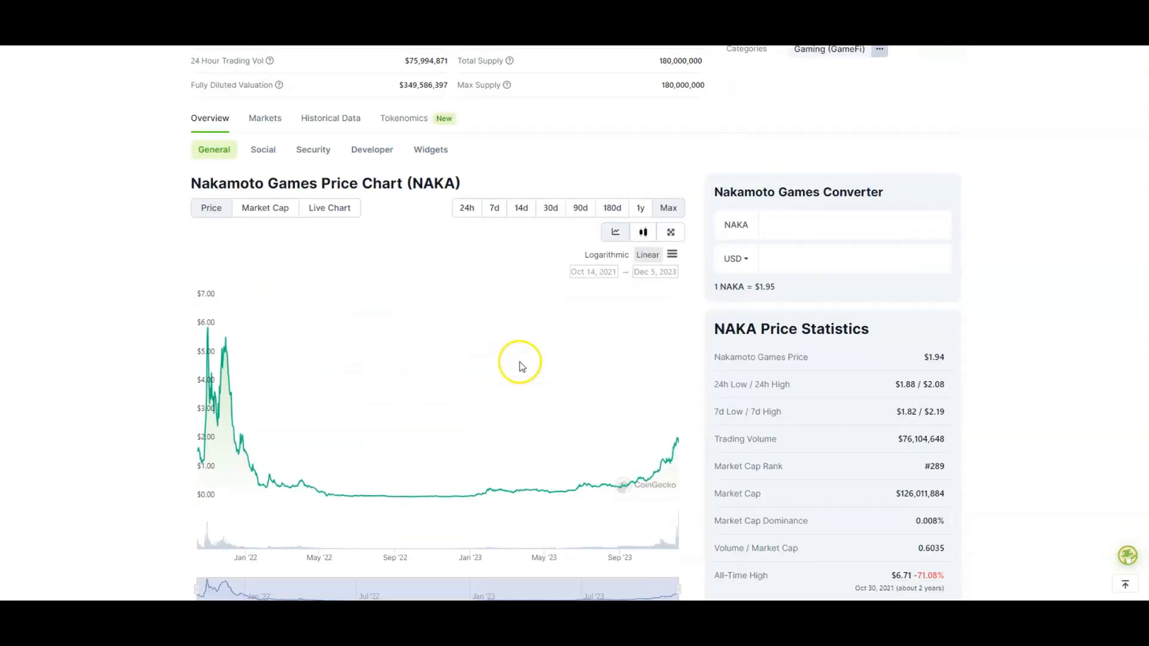
pyautogui.moveTo(675, 437)
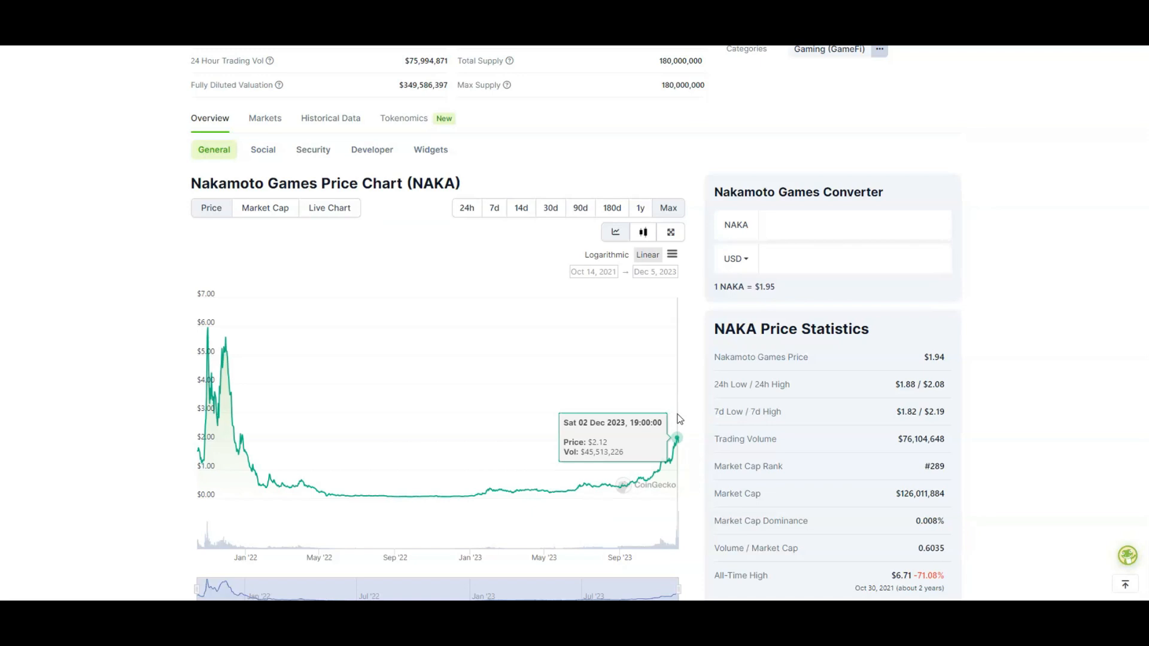
pyautogui.moveTo(670, 417)
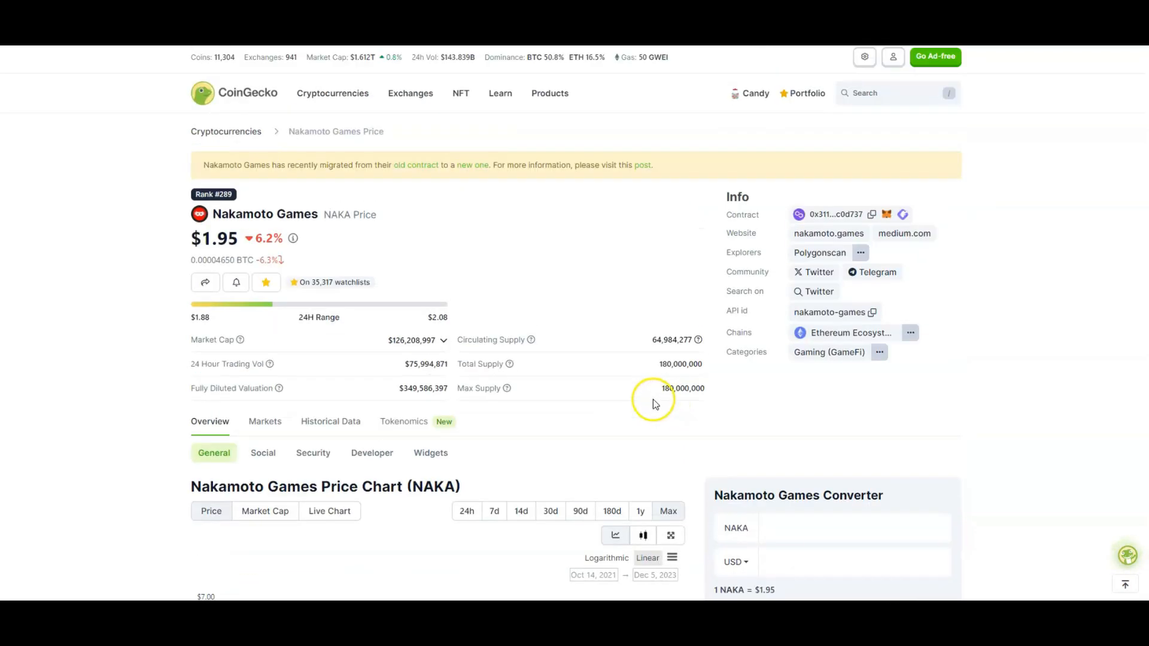
pyautogui.moveTo(651, 398)
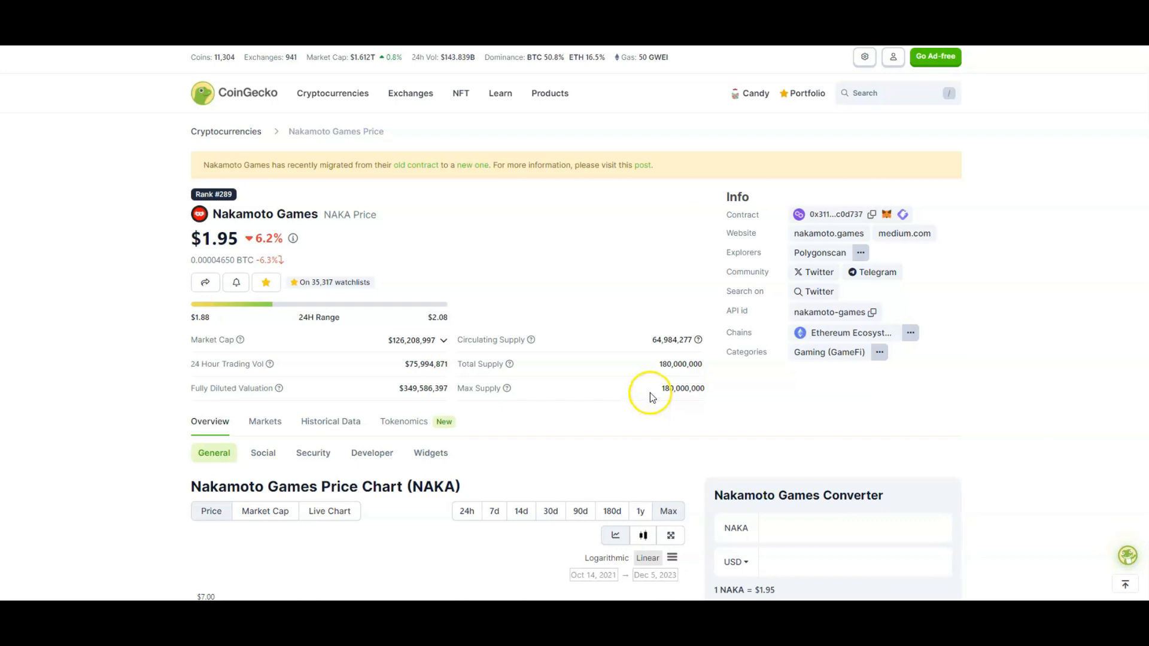
pyautogui.moveTo(571, 283)
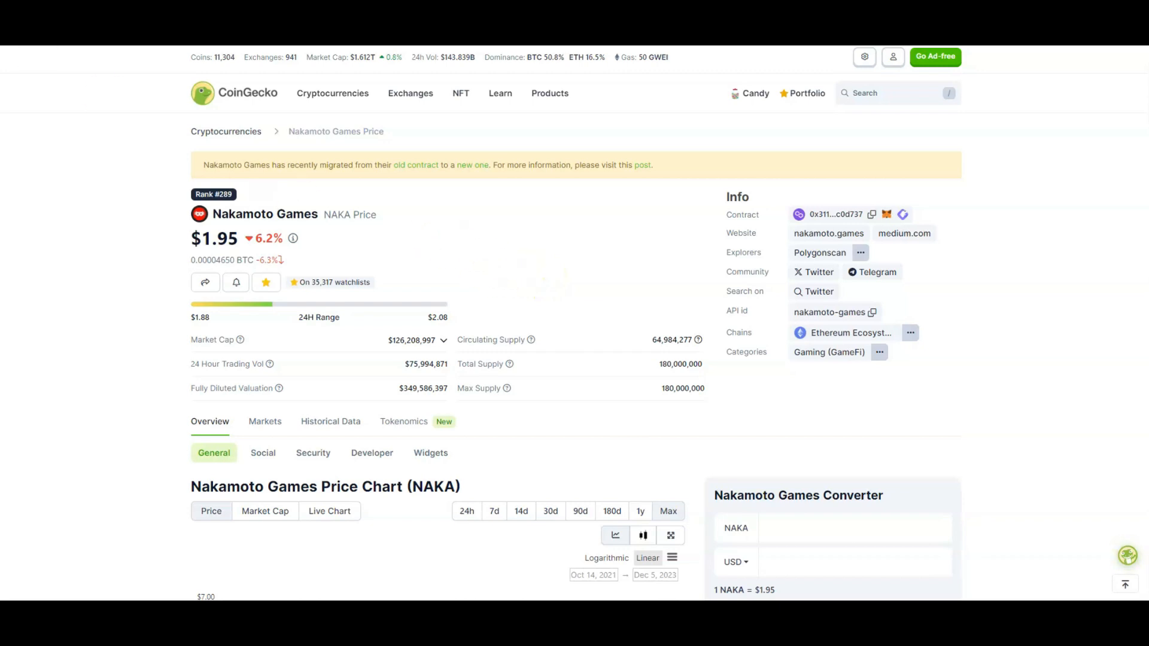
# Go to the GameSwift (GSWIFT) coin page at $0.443685
pyautogui.click(640, 164)
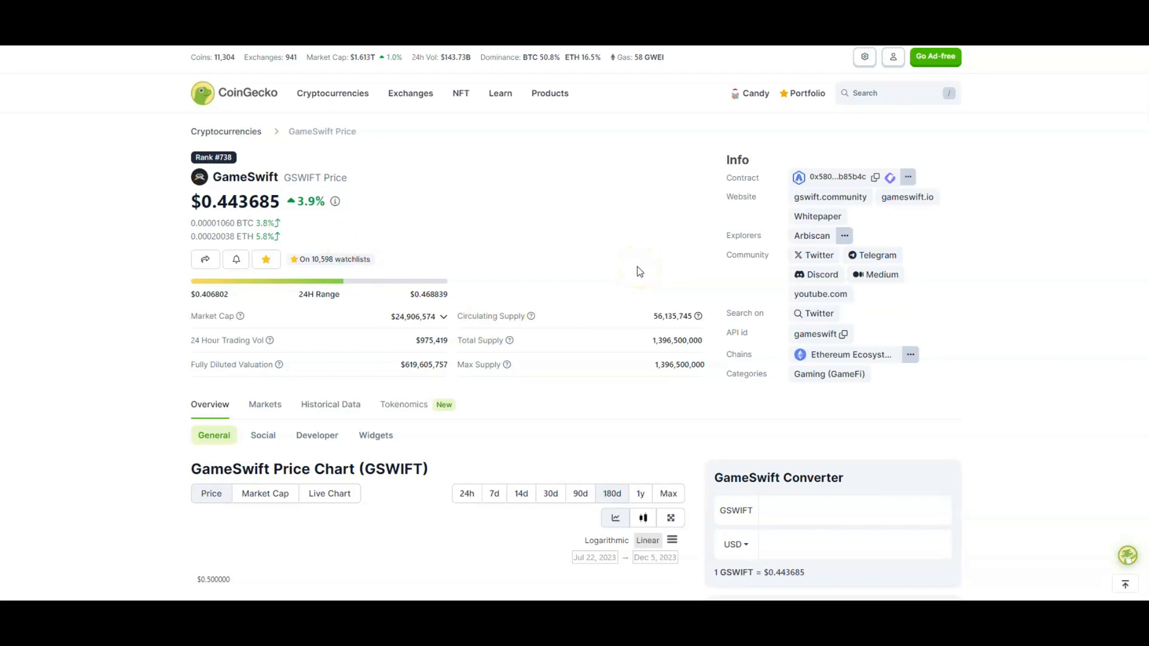
# Show GameSwift's Markets table of six spot pairs led by SpartaDEX and Uniswap V3
pyautogui.click(264, 404)
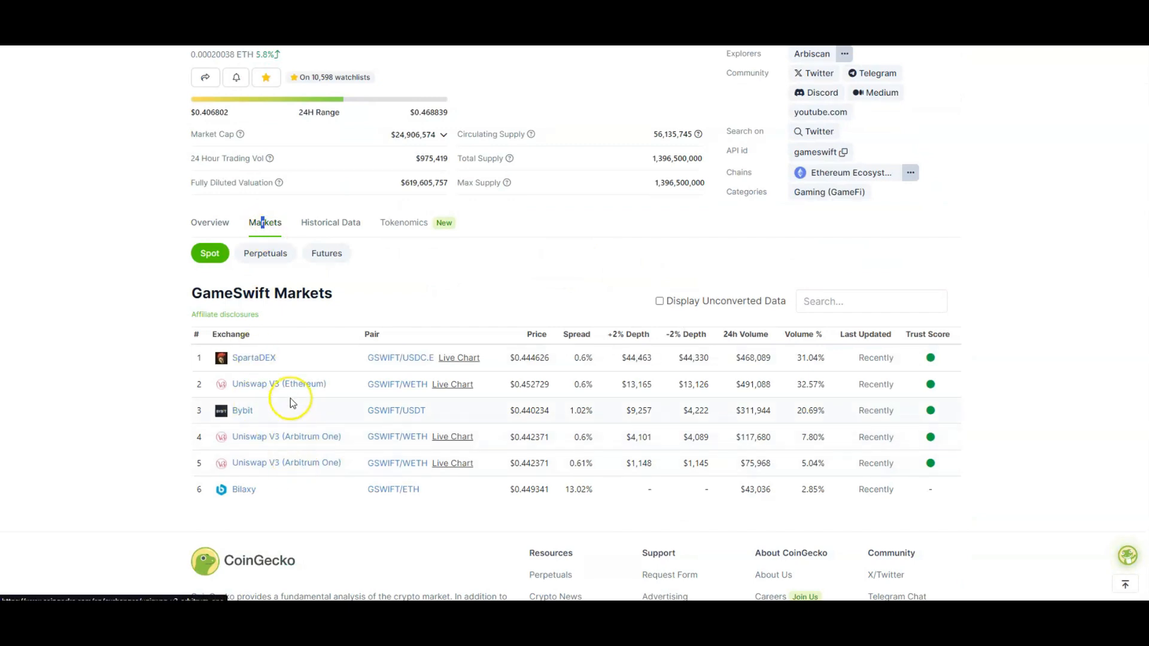
pyautogui.moveTo(258, 370)
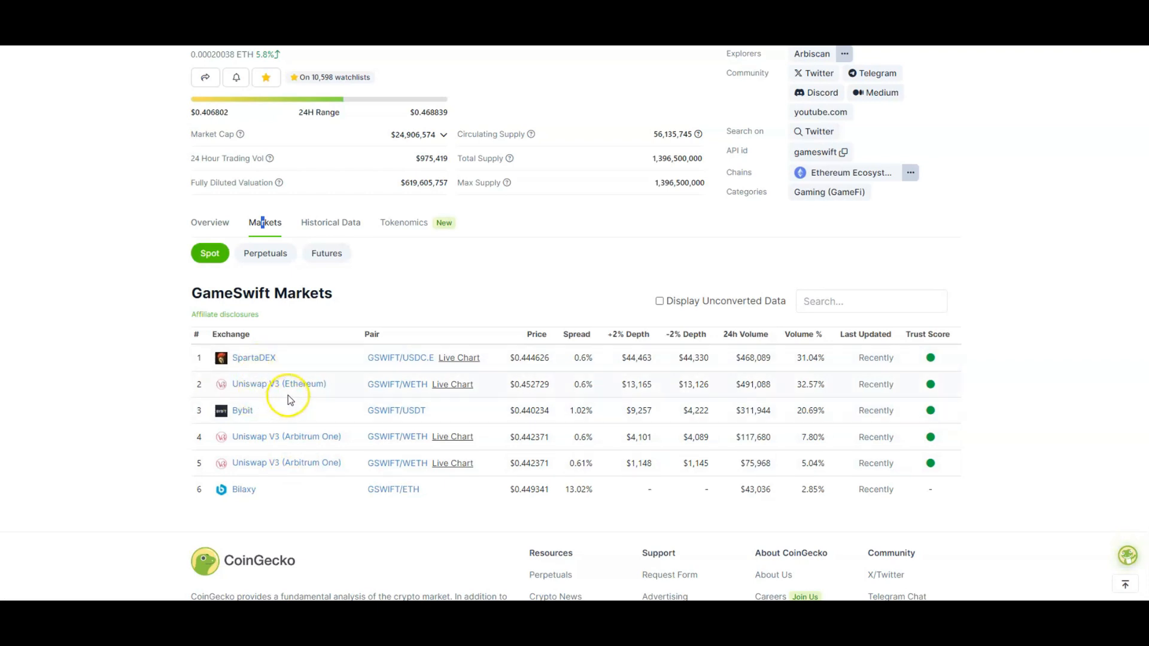
pyautogui.moveTo(340, 406)
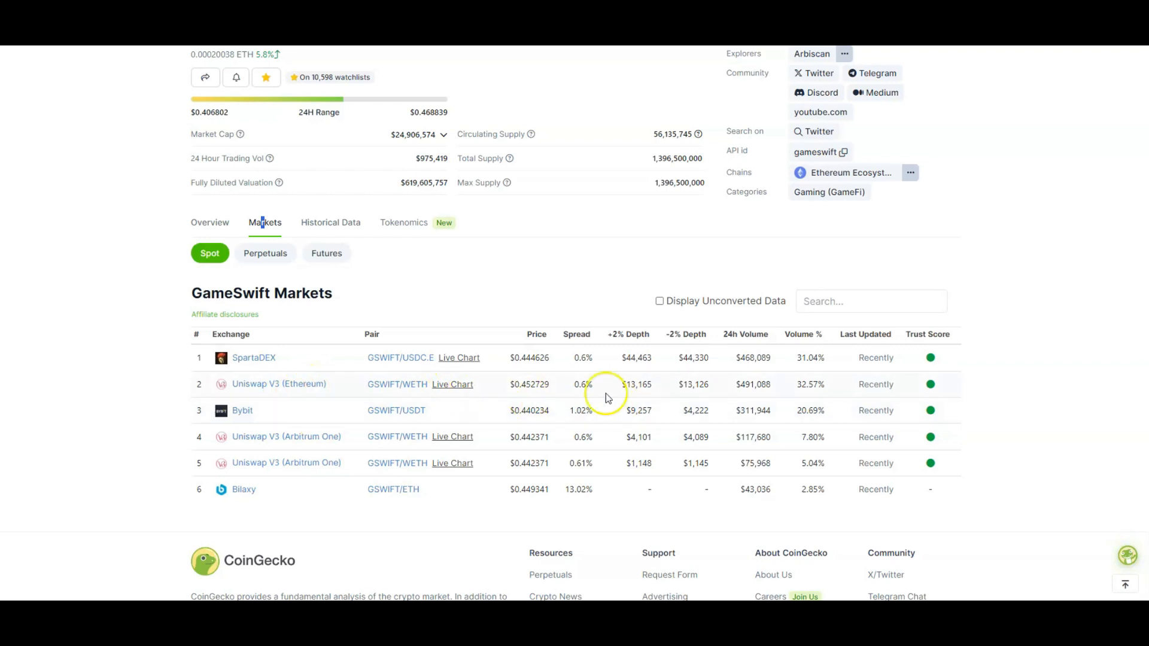
pyautogui.moveTo(558, 454)
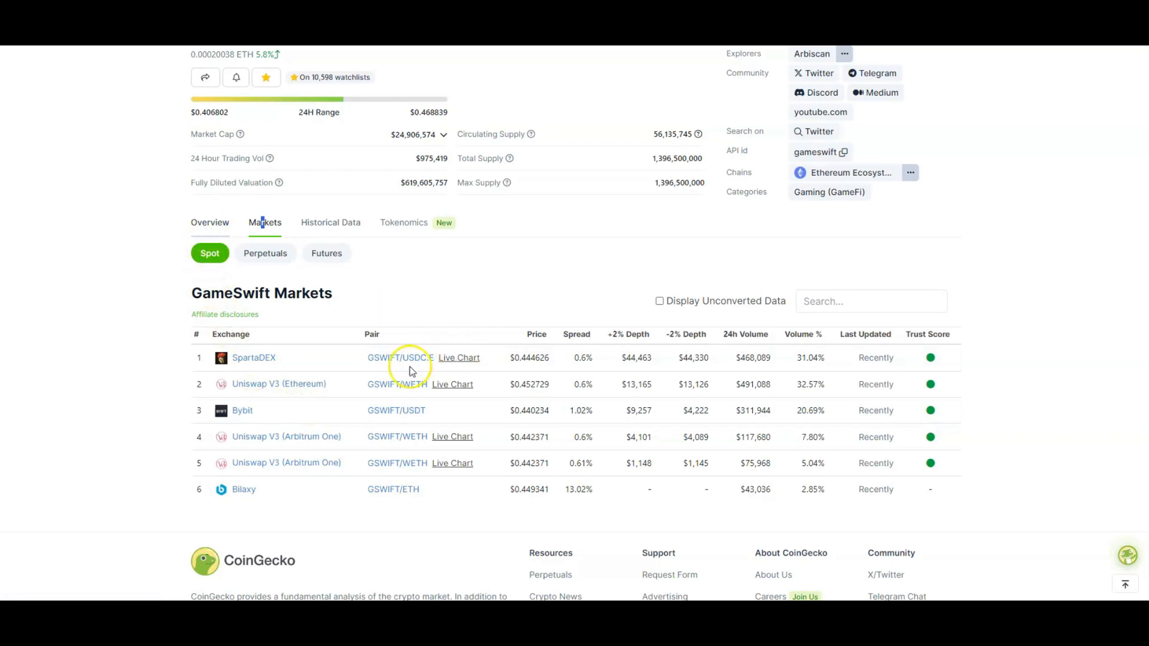
# Return to the GameSwift overview and set its price chart to the 180-day range
pyautogui.click(210, 222)
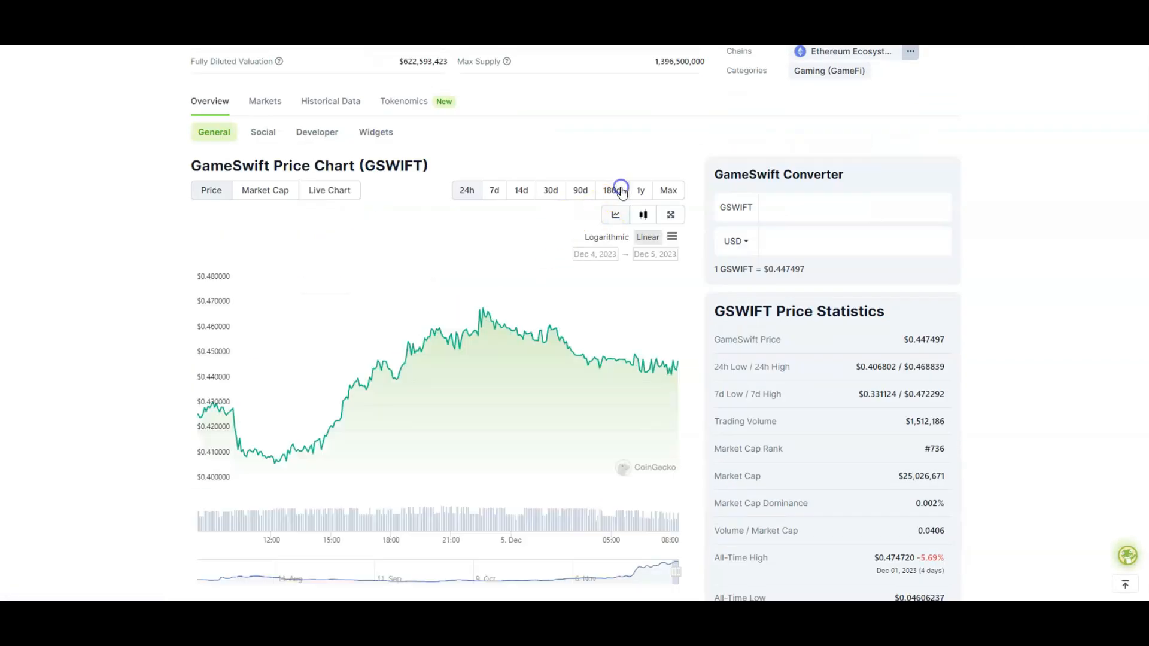
pyautogui.click(611, 190)
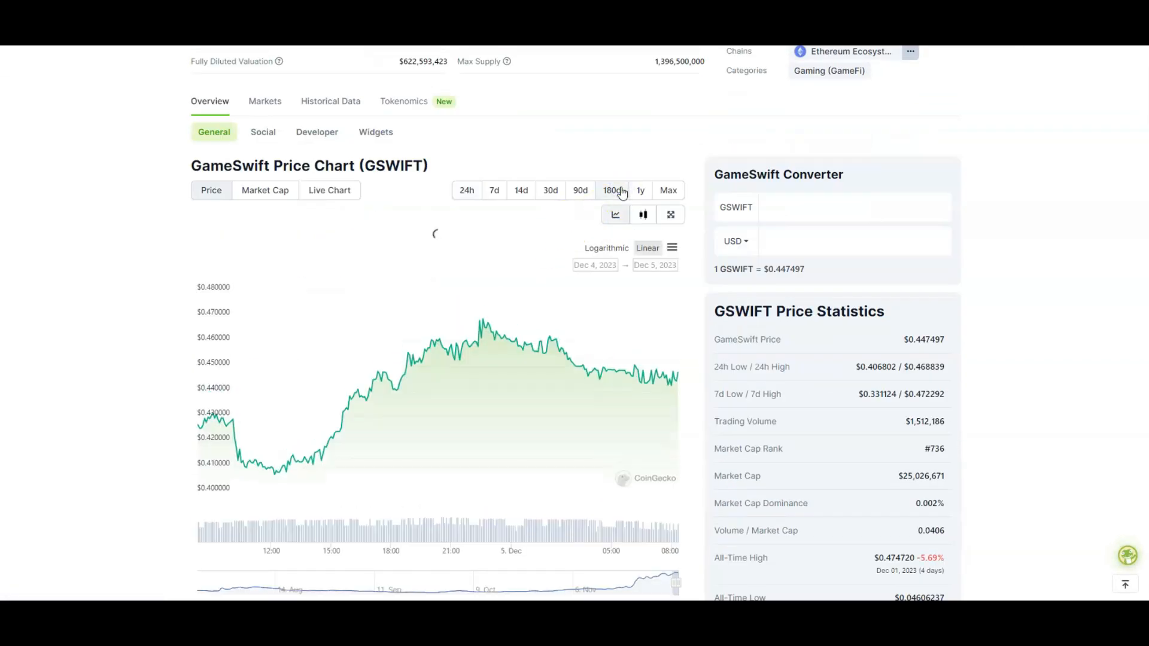
pyautogui.click(612, 191)
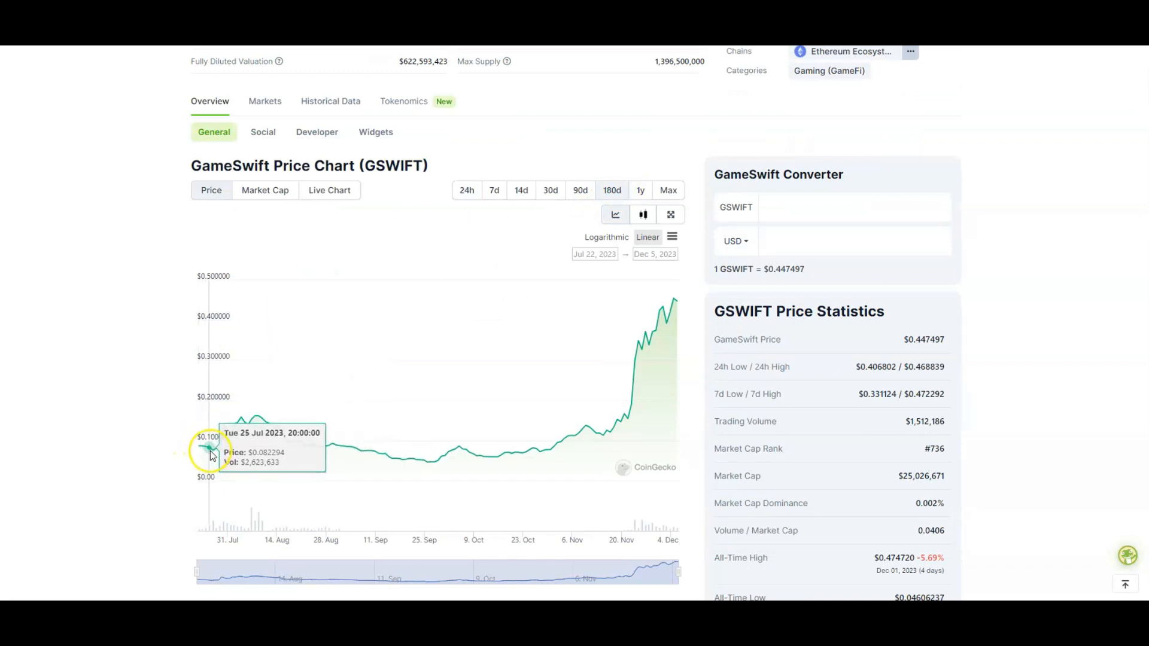
pyautogui.moveTo(215, 450)
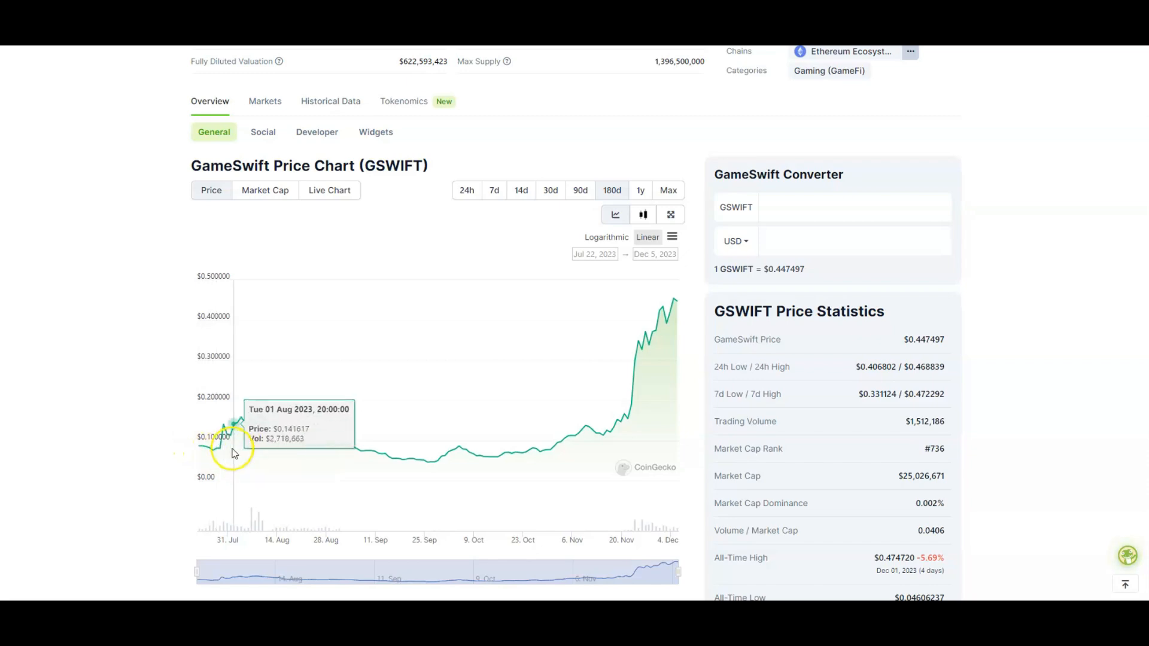
pyautogui.moveTo(329, 469)
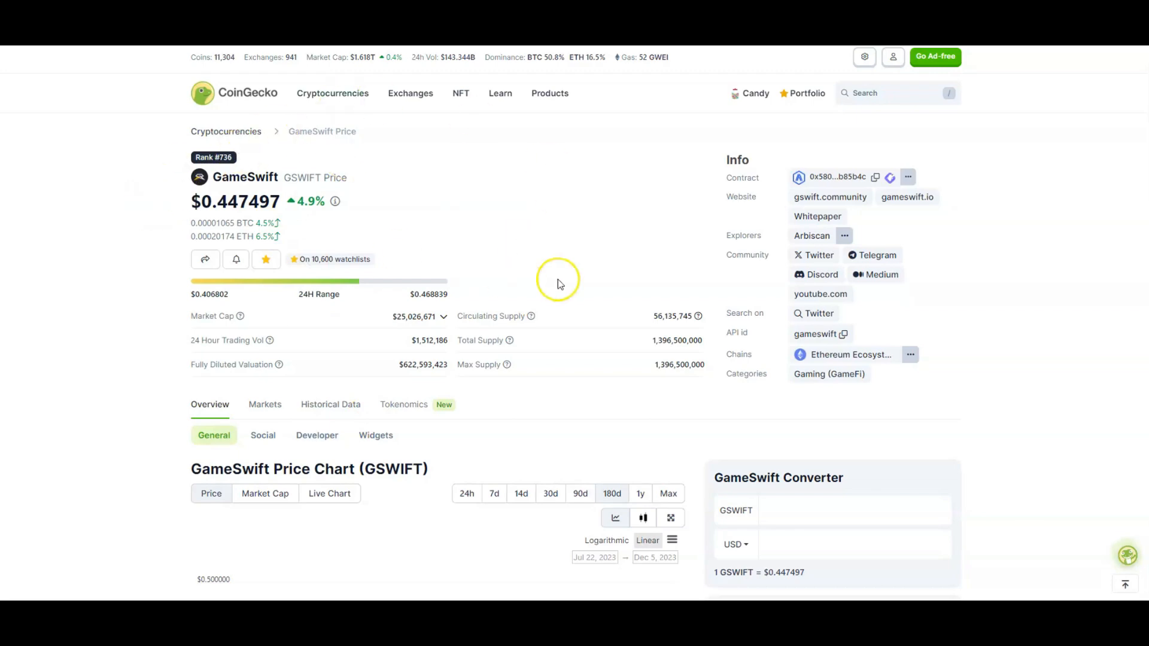
# Scroll to GSWIFT Price Statistics showing all-time high $0.474720 and all-time low $0.04606237
pyautogui.scroll(-3)
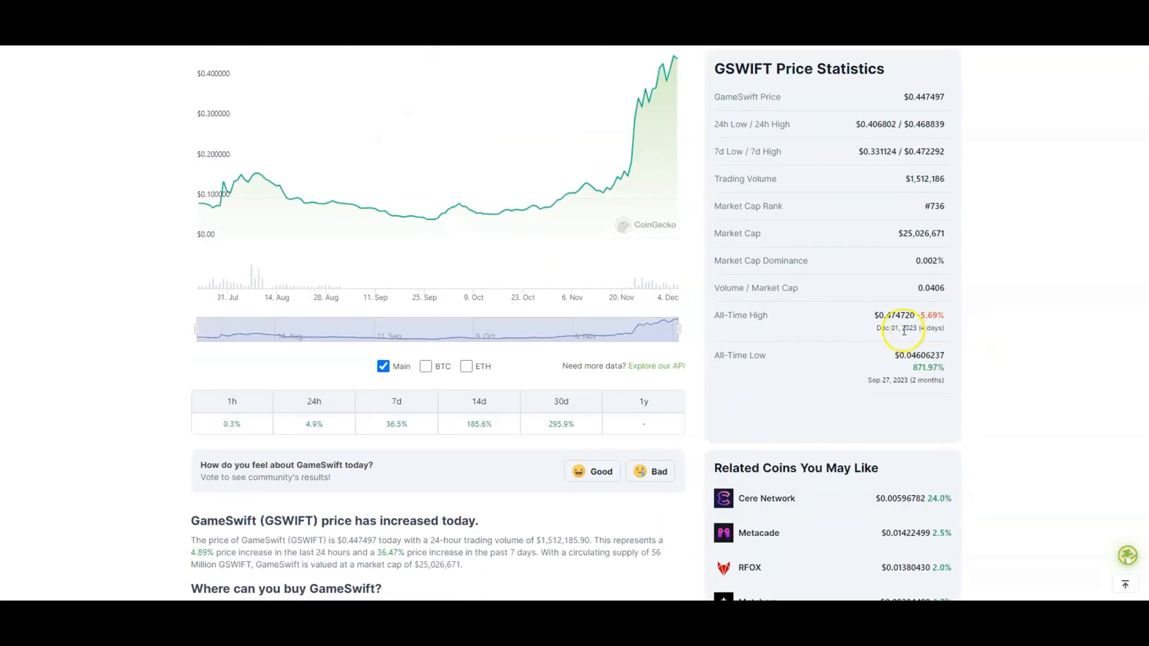
pyautogui.moveTo(982, 323)
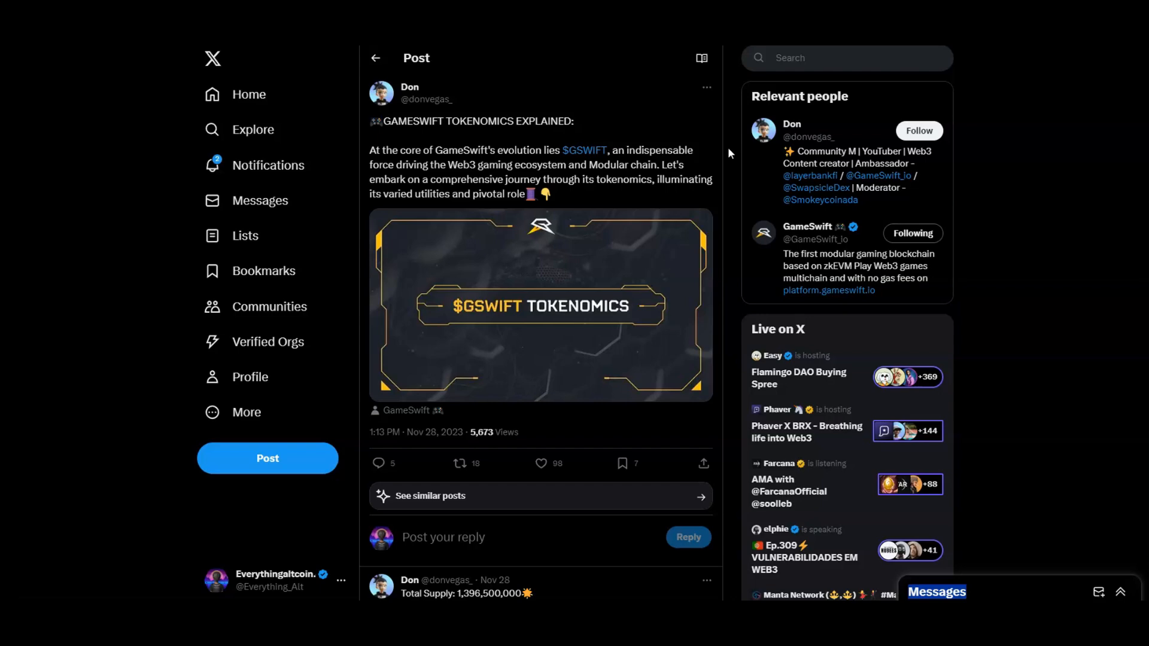
# Scroll the tokenomics thread to the total supply, Community Fund, Airdrop and Foundation replies
pyautogui.scroll(-3)
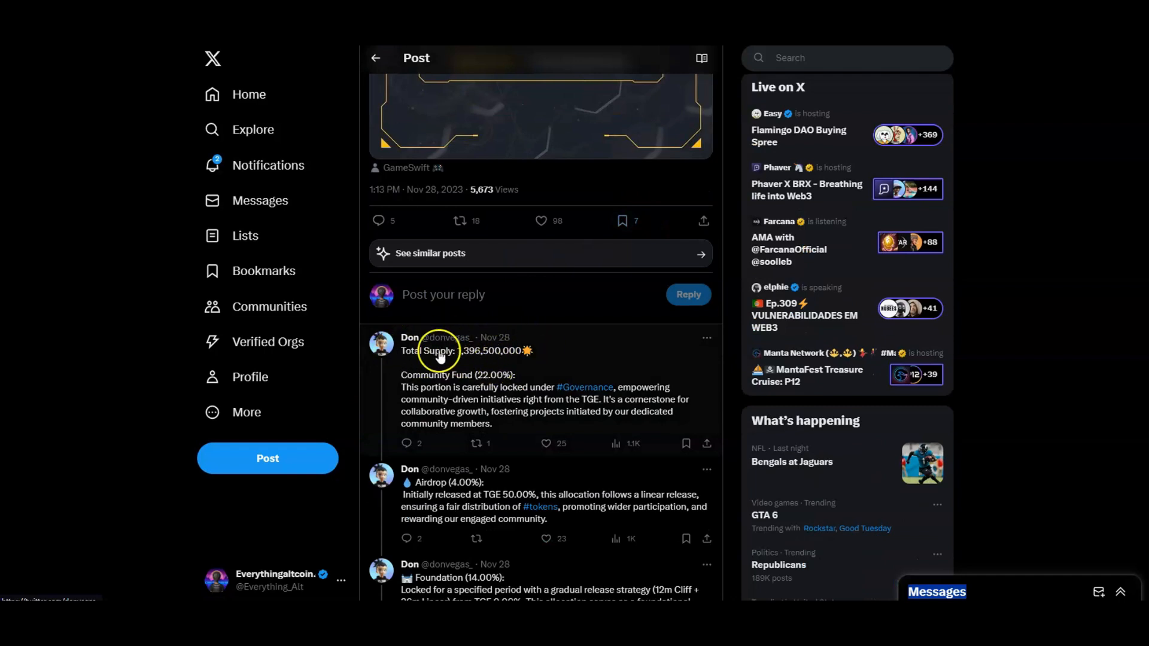
pyautogui.moveTo(448, 382)
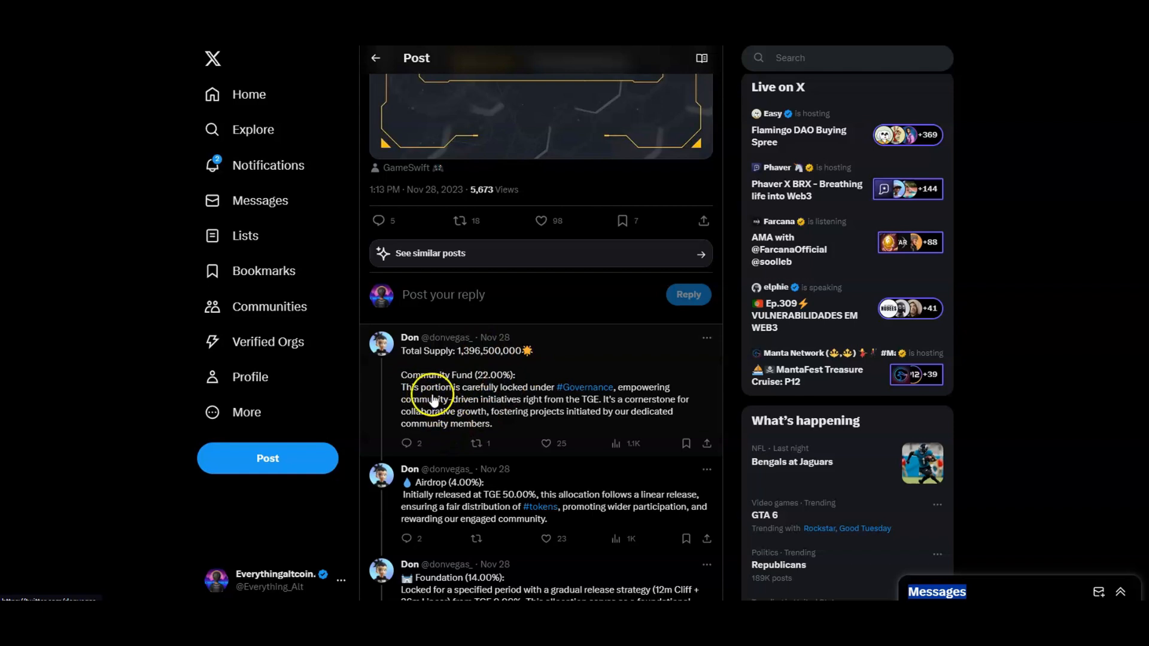
pyautogui.moveTo(579, 400)
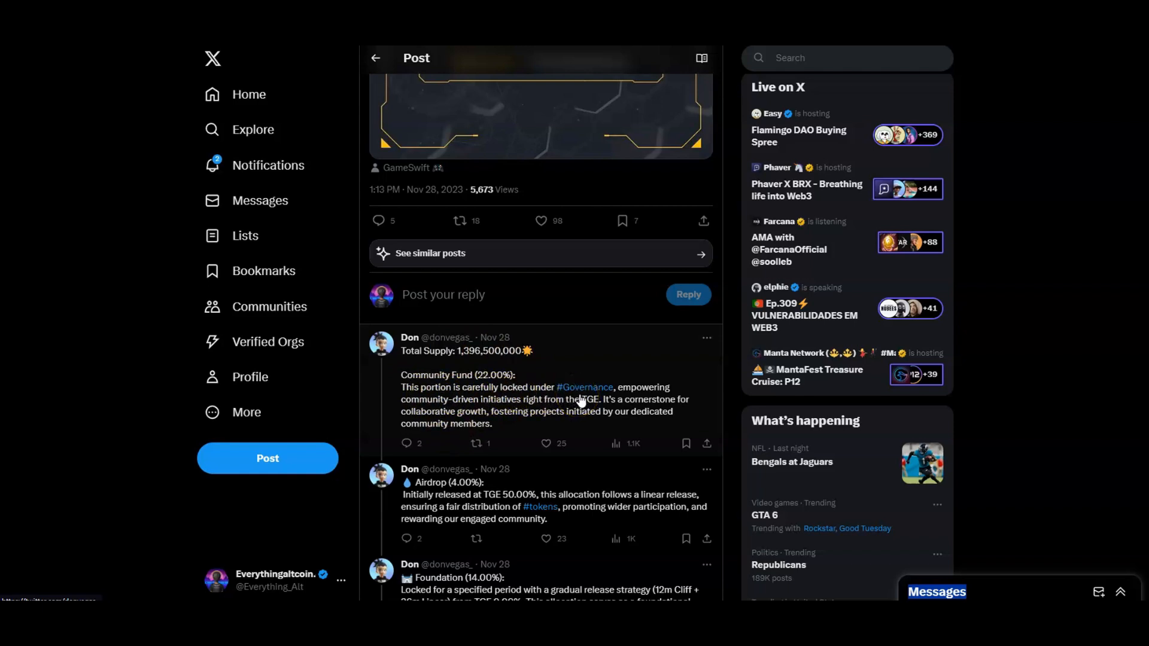
pyautogui.scroll(-3)
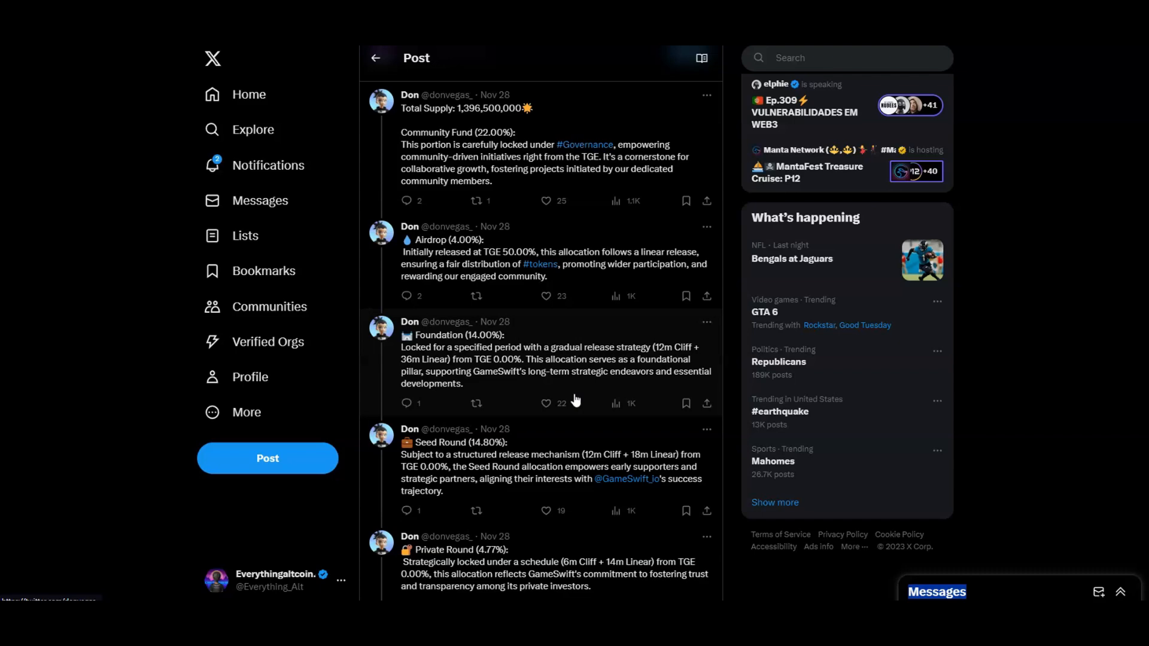
# Read the Seed Round, Private Round, Public Sale, Operational, Ecosystem Fund and Liquidity allocation replies
pyautogui.scroll(-3)
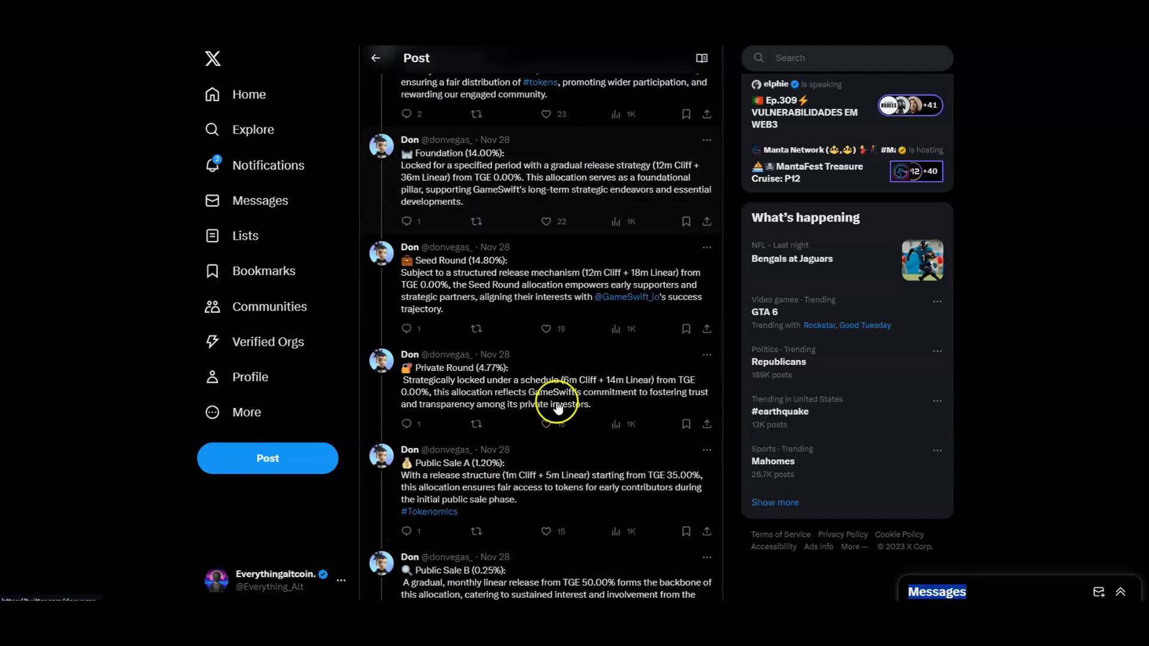
pyautogui.click(546, 424)
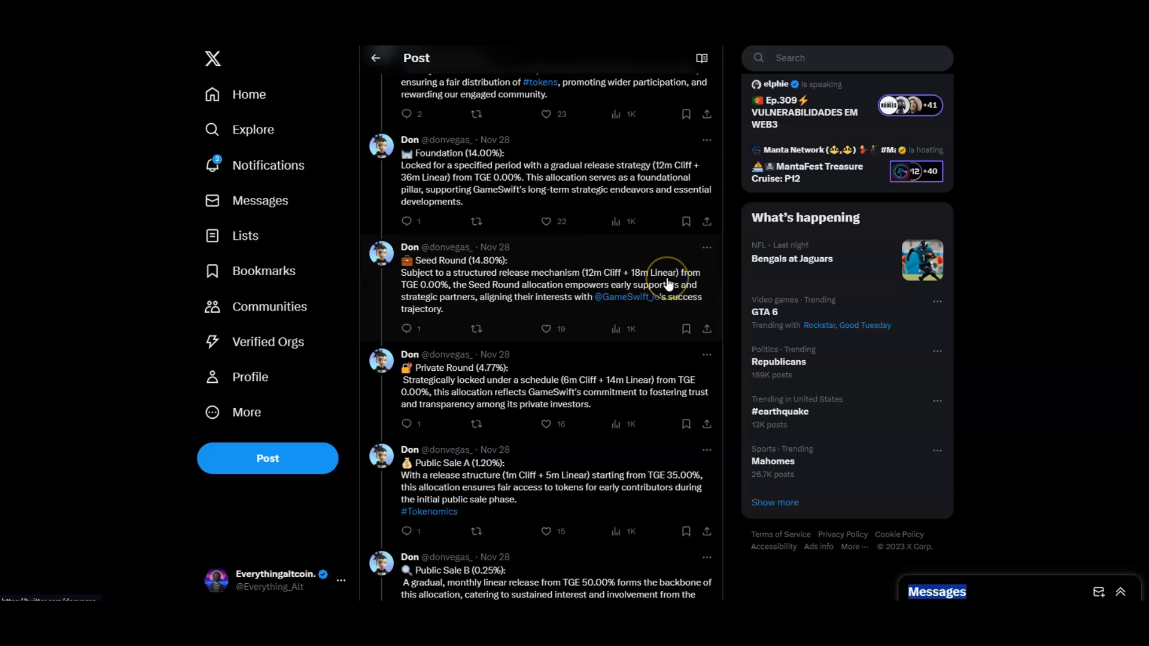
pyautogui.moveTo(576, 403)
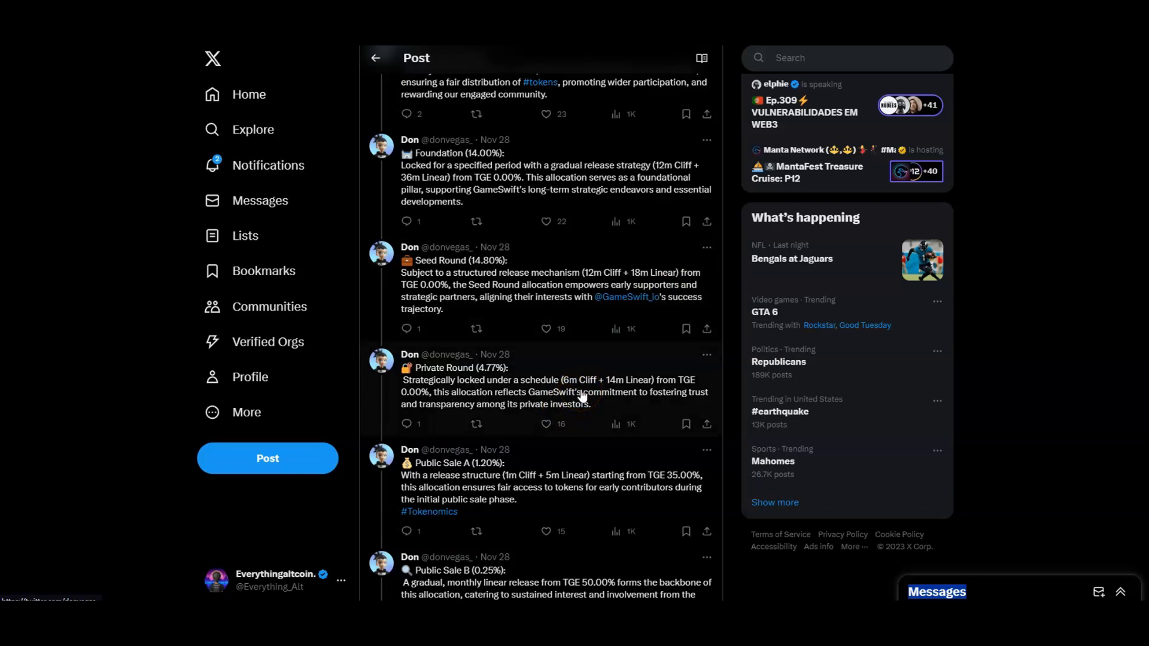
pyautogui.moveTo(582, 394)
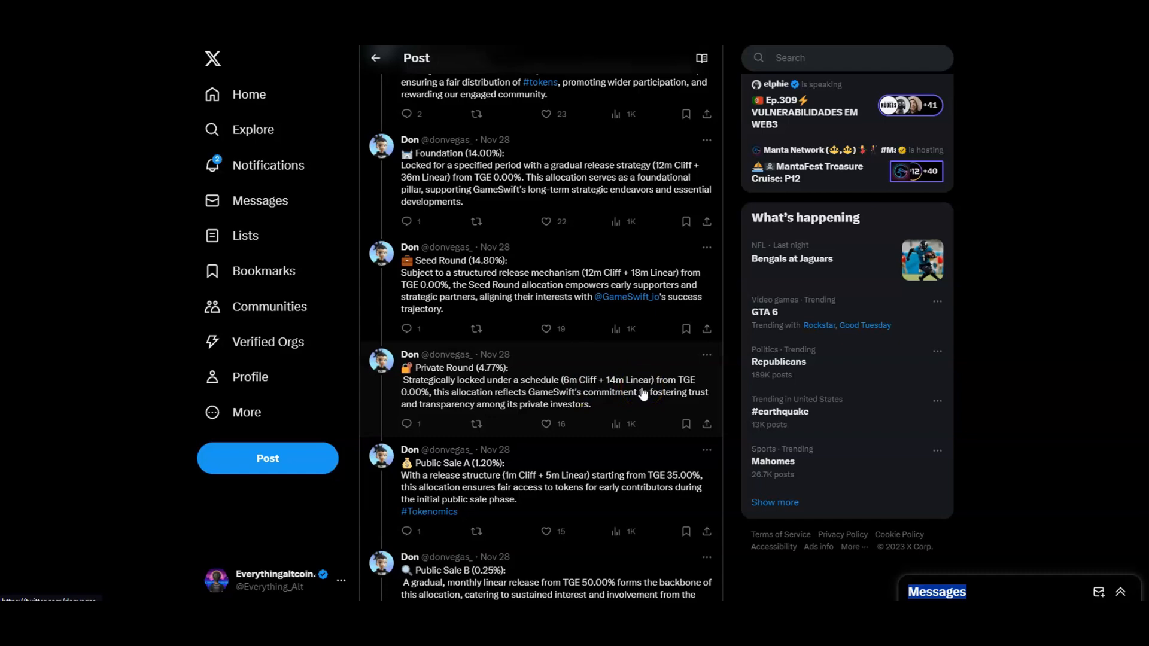
pyautogui.scroll(-3)
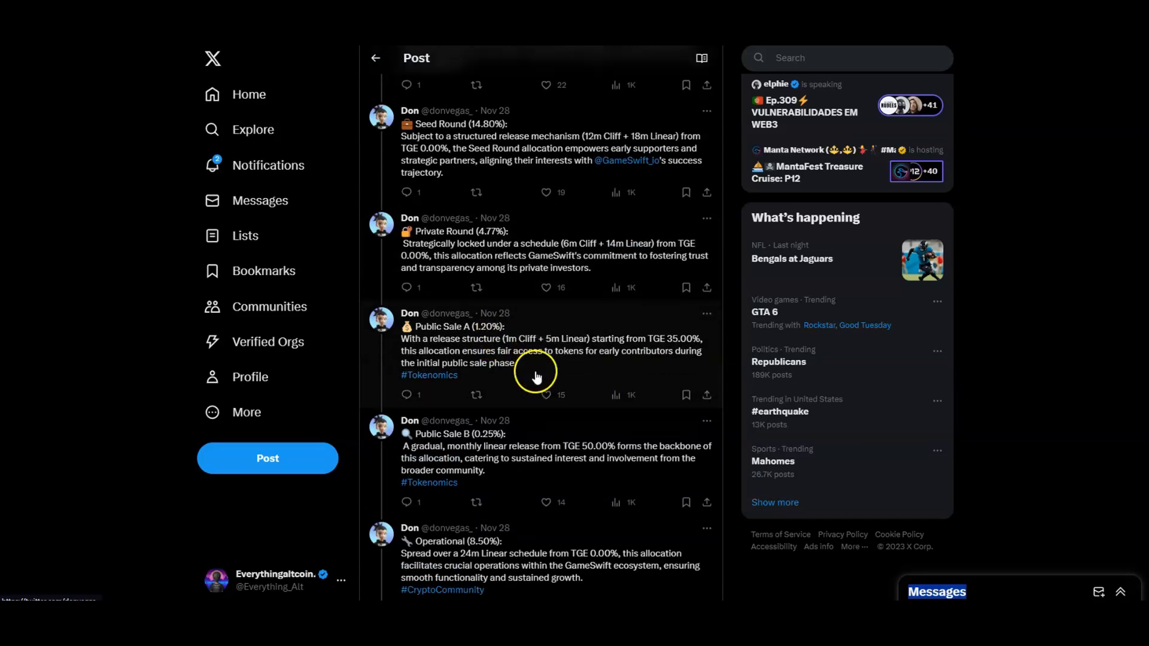
pyautogui.scroll(-3)
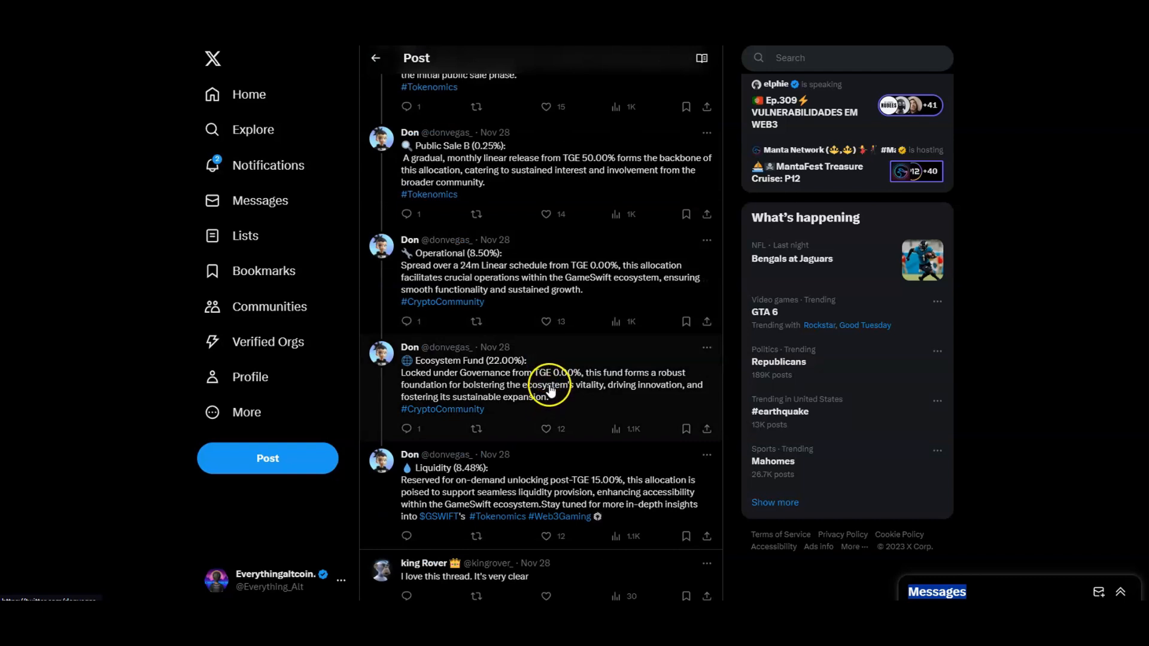
pyautogui.moveTo(488, 376)
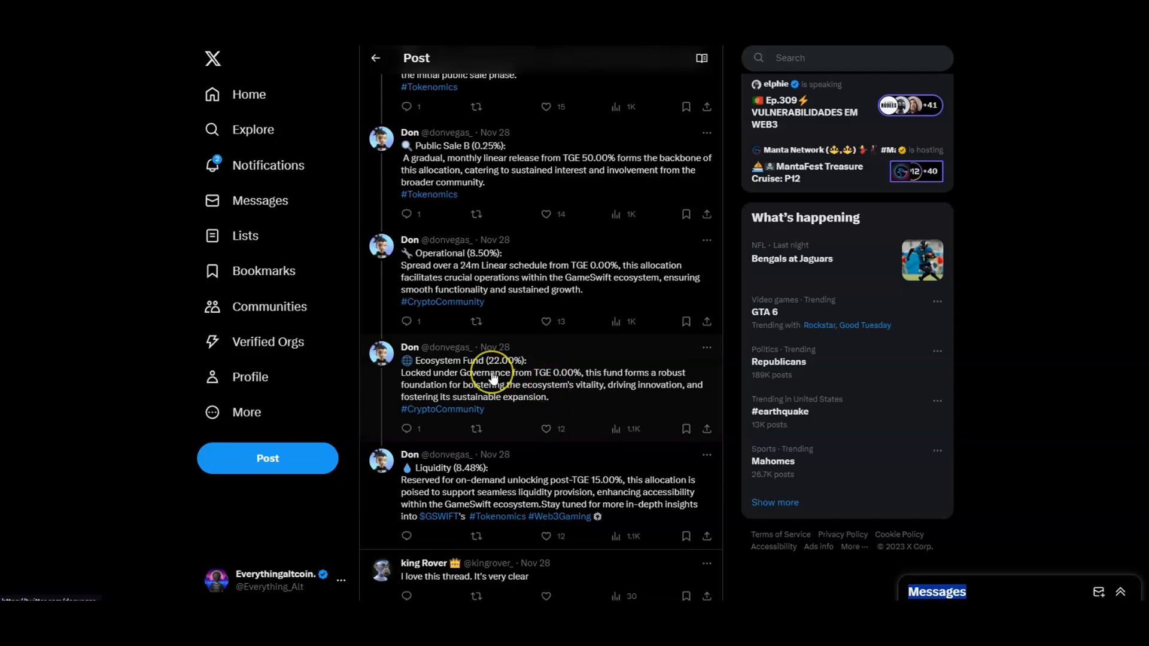
pyautogui.scroll(3)
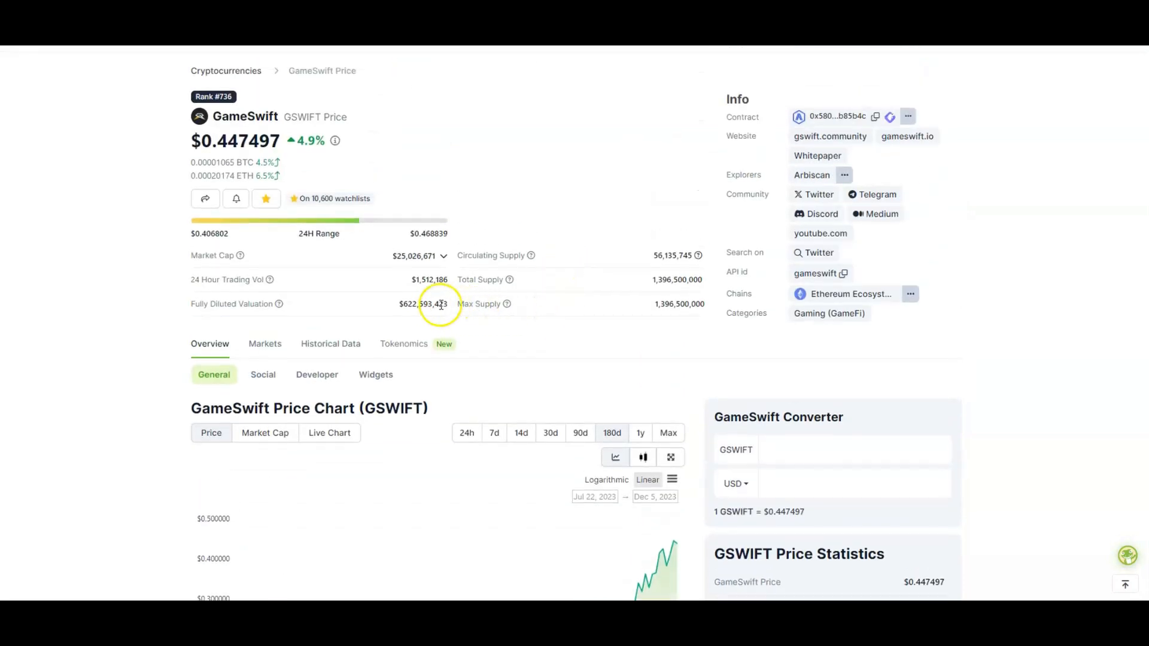
# Select GameSwift's $622,593,423 Fully Diluted Valuation figure in its CoinGecko market stats
pyautogui.doubleClick(423, 303)
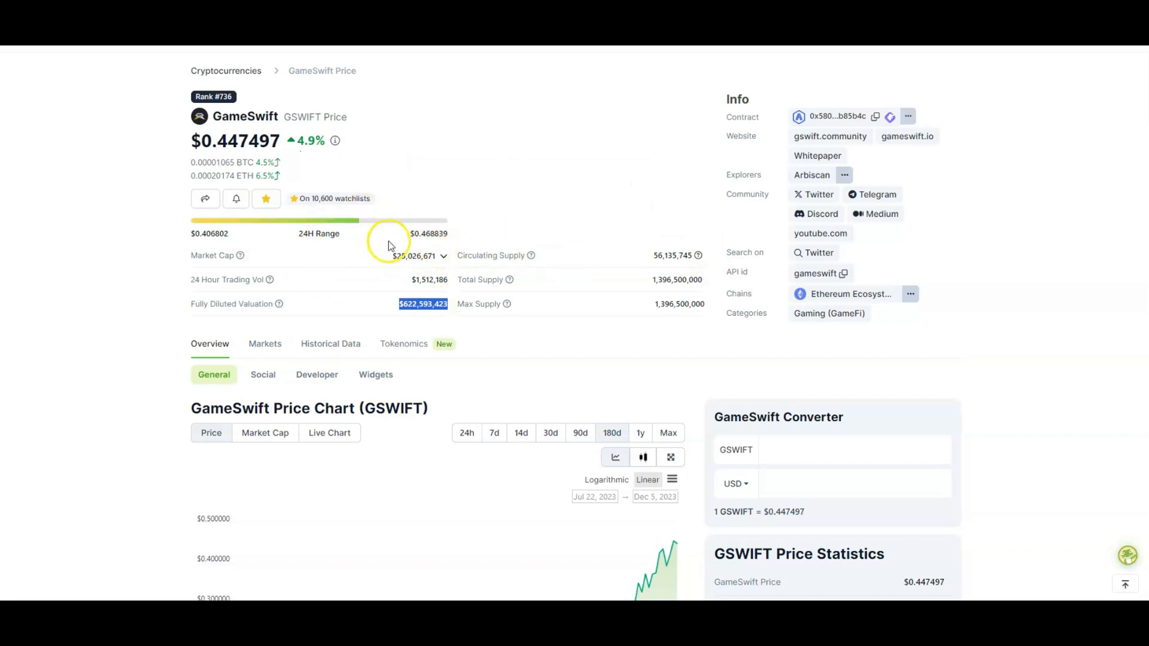
pyautogui.moveTo(486, 251)
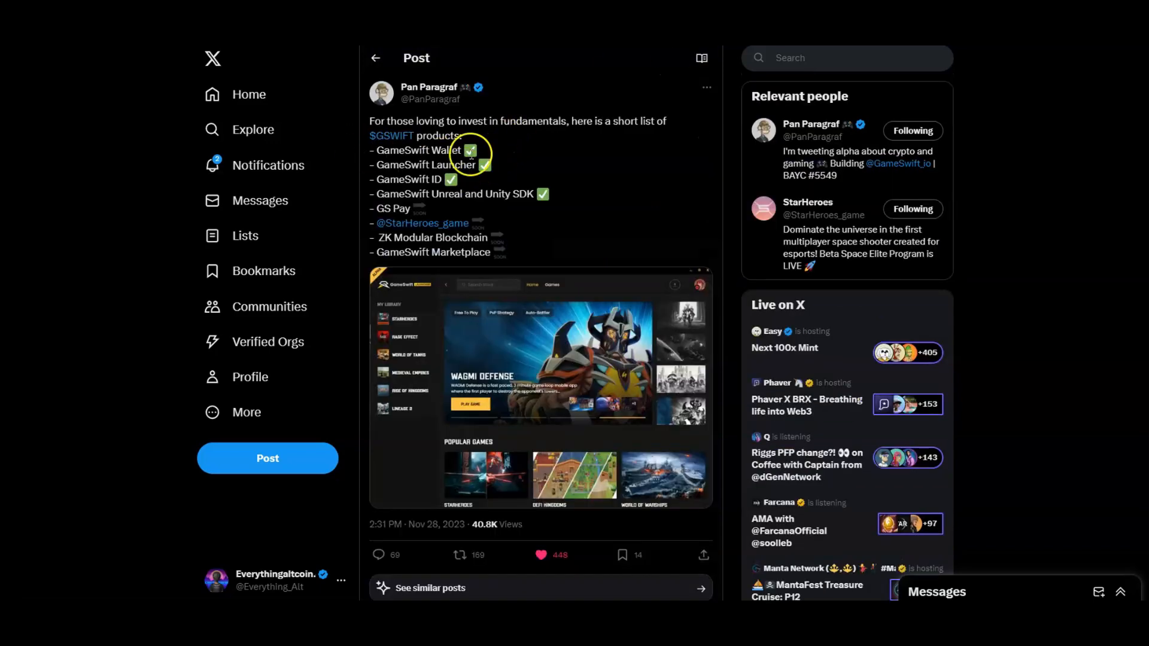
pyautogui.moveTo(451, 177)
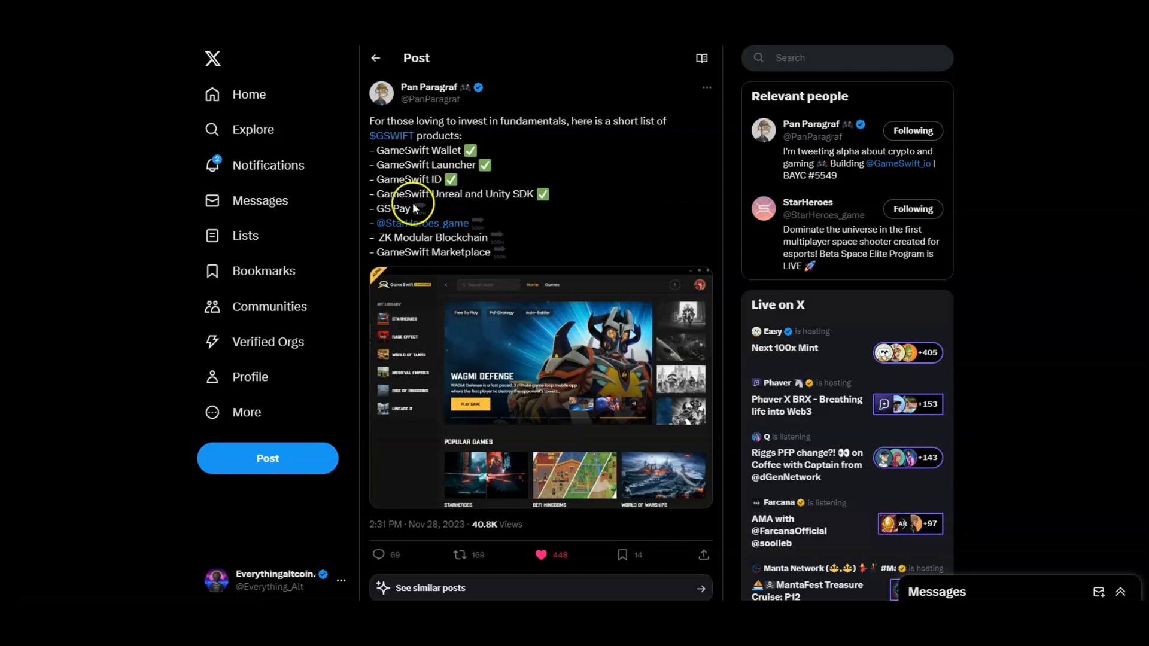
pyautogui.moveTo(519, 205)
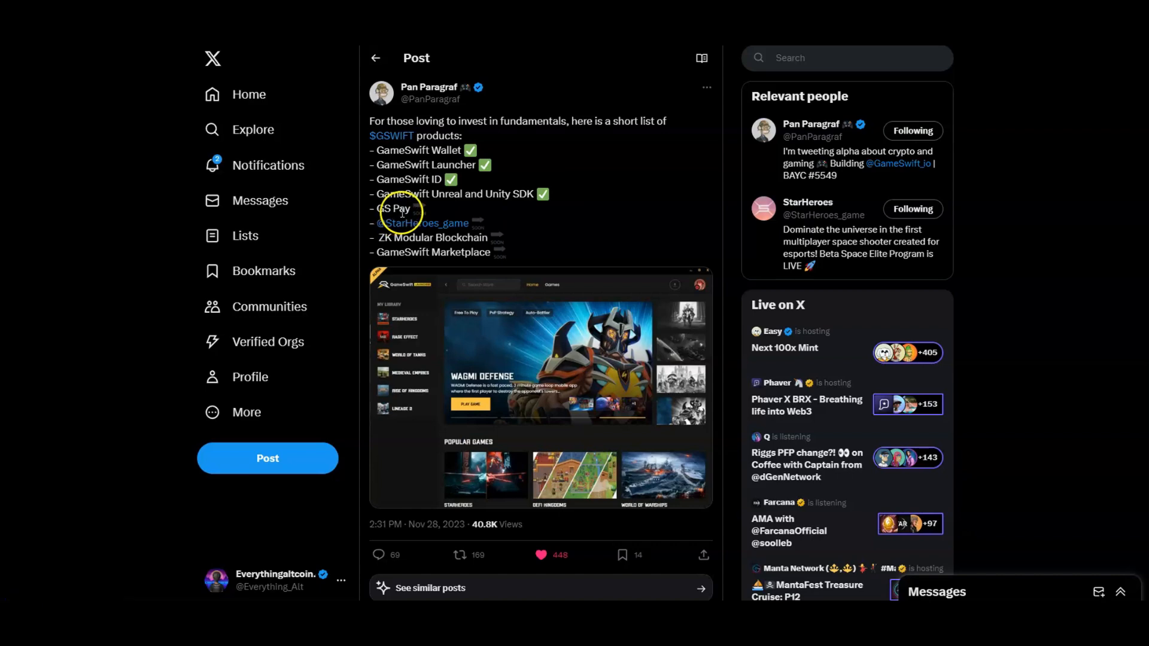
pyautogui.moveTo(422, 223)
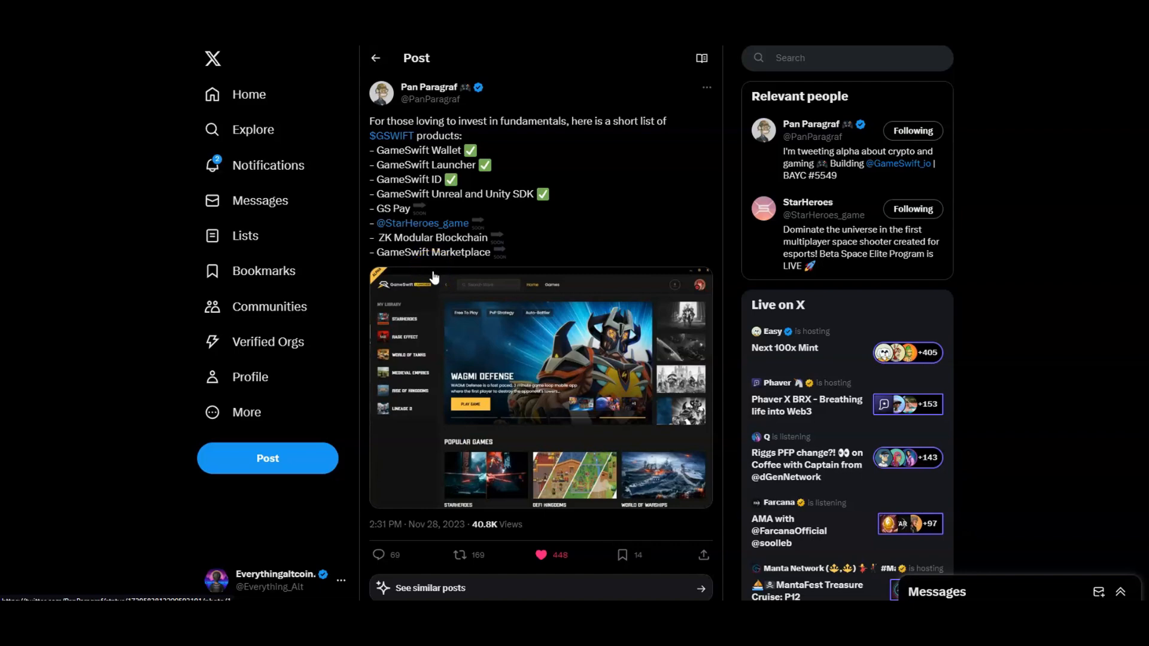
pyautogui.moveTo(427, 278)
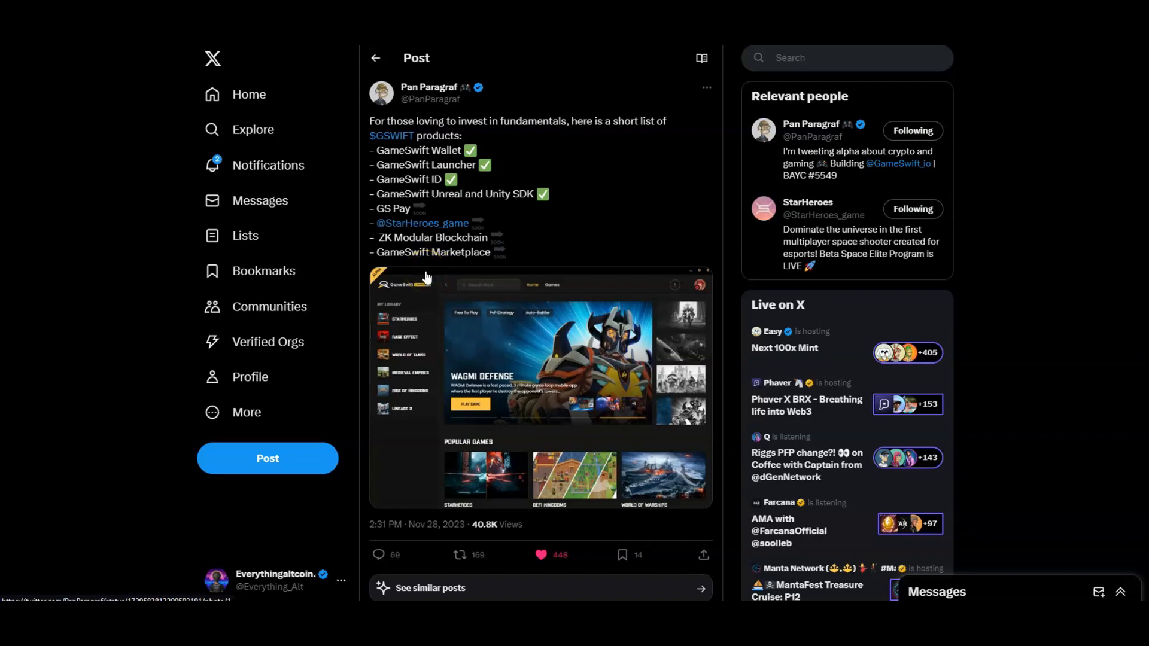